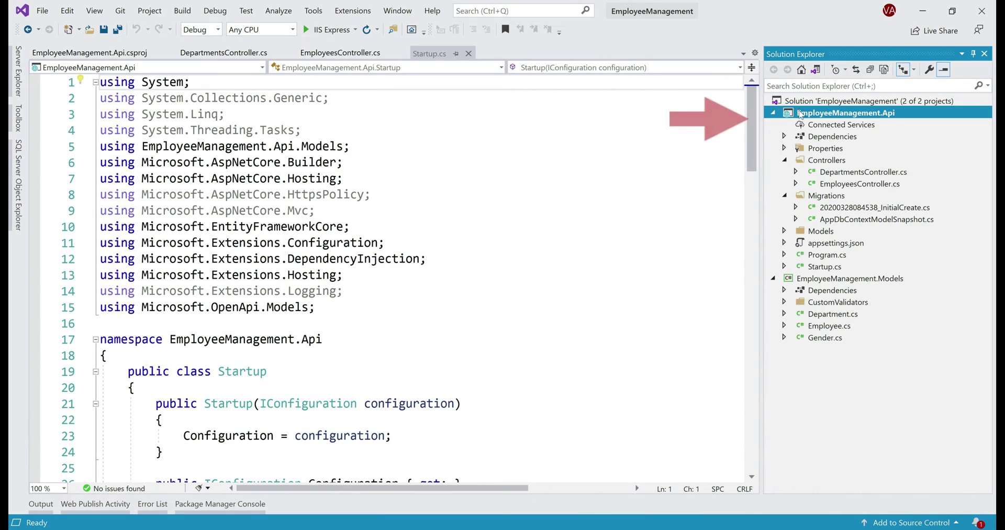
Start the Publish wizard for the EmployeeManagement.Api project from Solution Explorer.
right_click(844, 112)
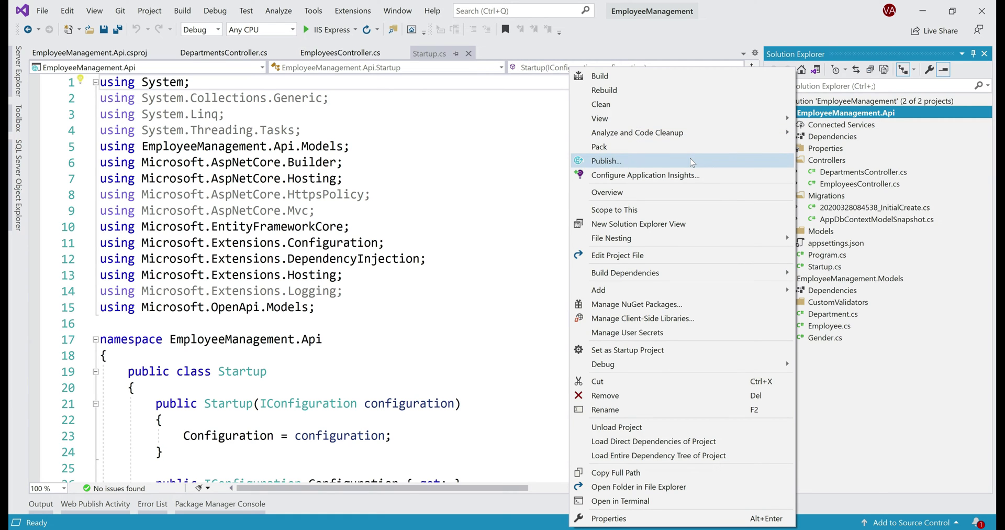
click(606, 161)
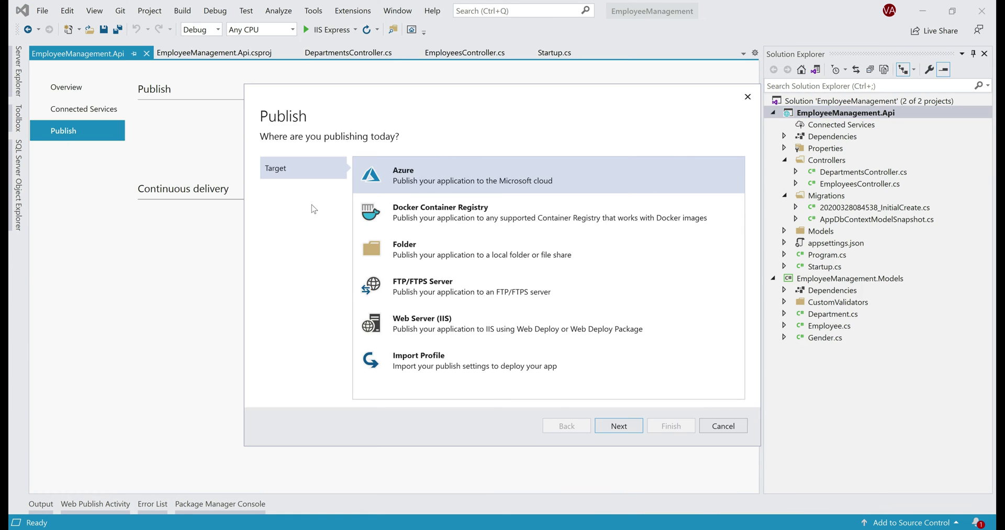
mouse_move(419, 179)
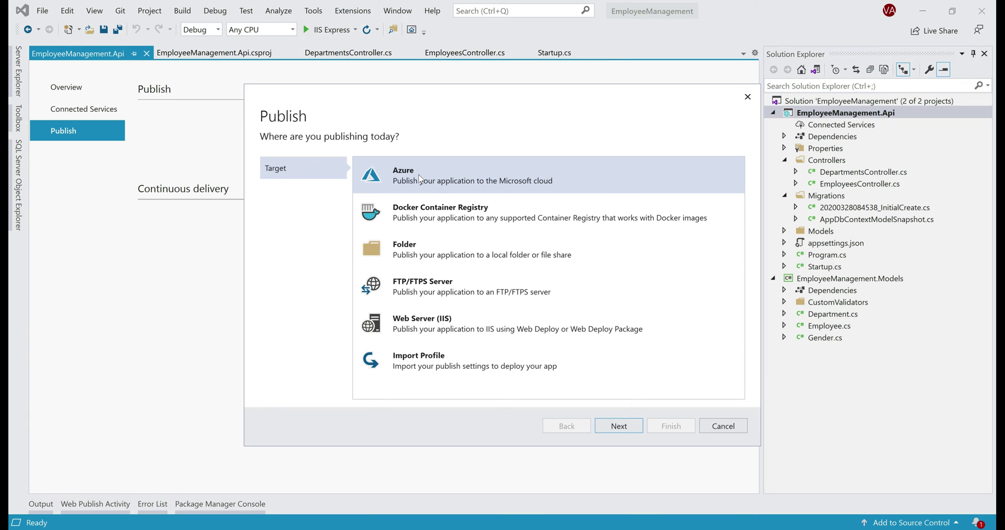
Choose Azure, then Azure App Service (Windows), as the publish target.
click(618, 425)
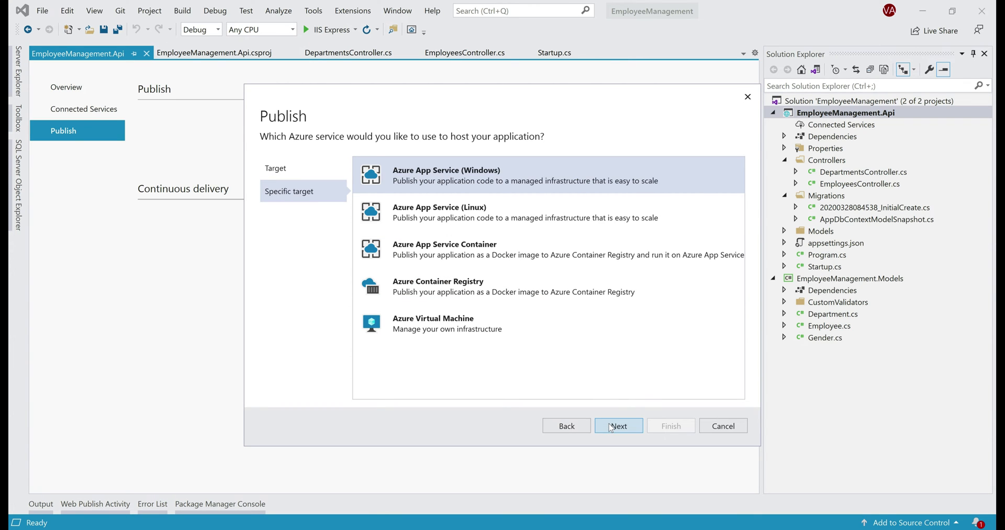
mouse_move(422, 178)
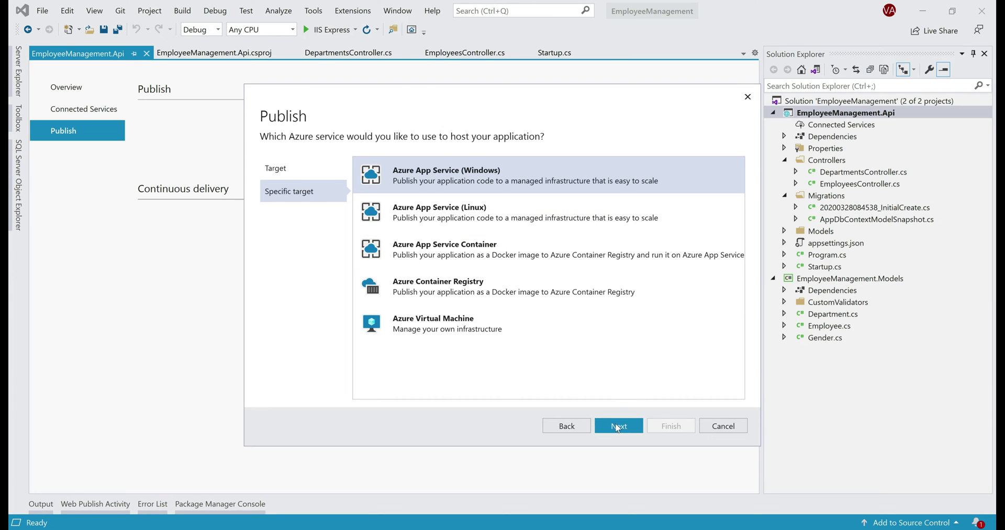
click(618, 425)
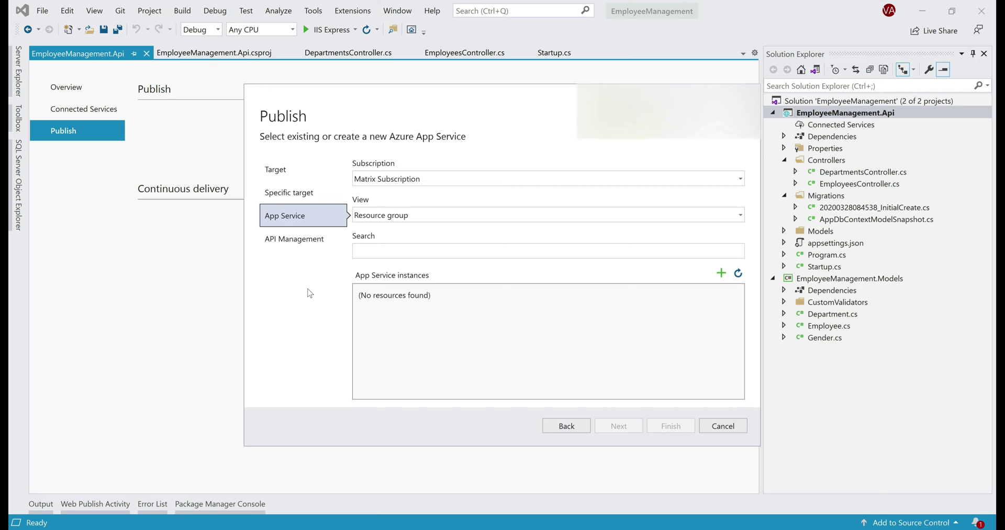
mouse_move(380, 277)
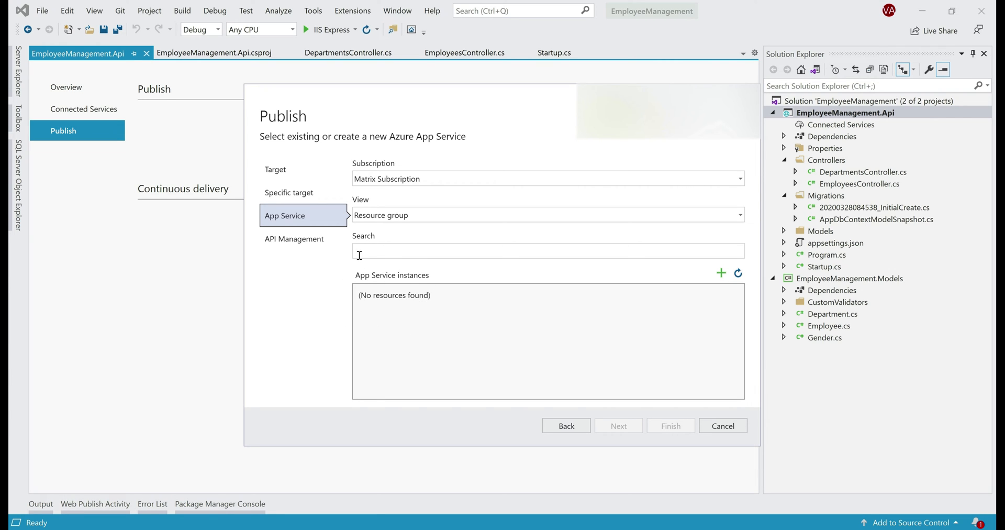
mouse_move(387, 276)
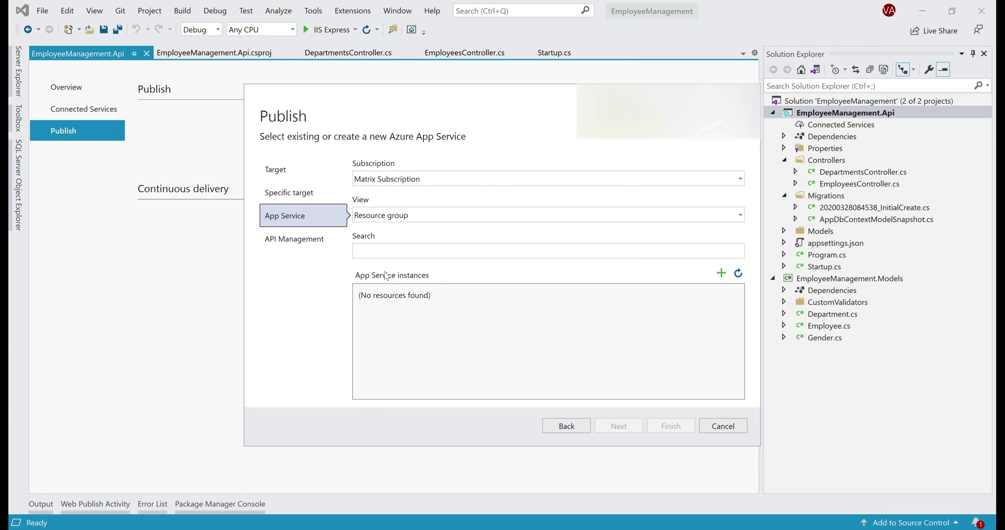
mouse_move(429, 321)
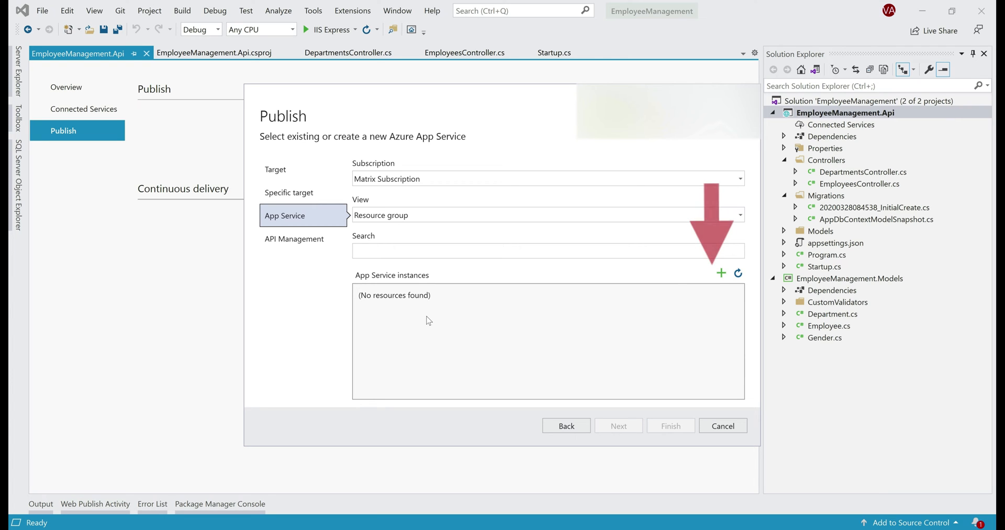
mouse_move(720, 273)
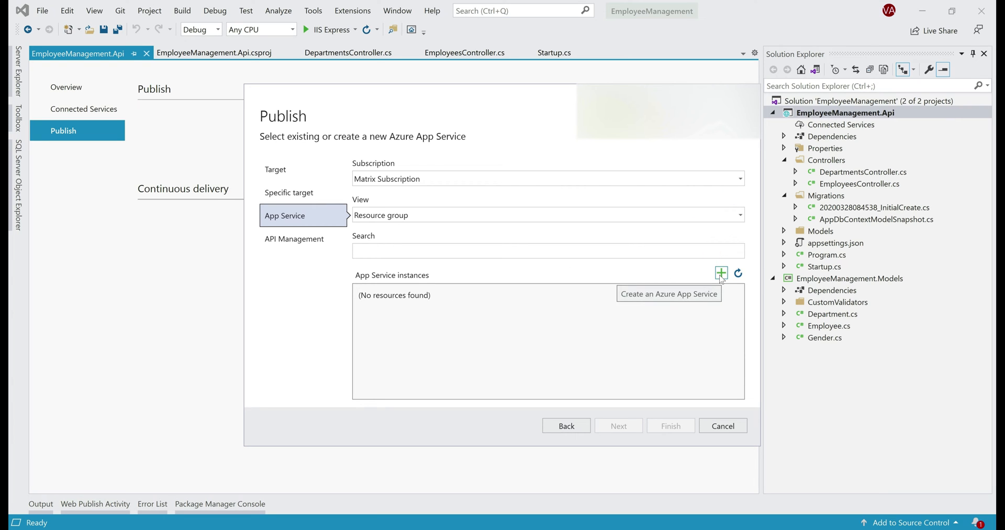
Begin a new App Service named EmployeeMgmtApi under Matrix Subscription.
click(720, 272)
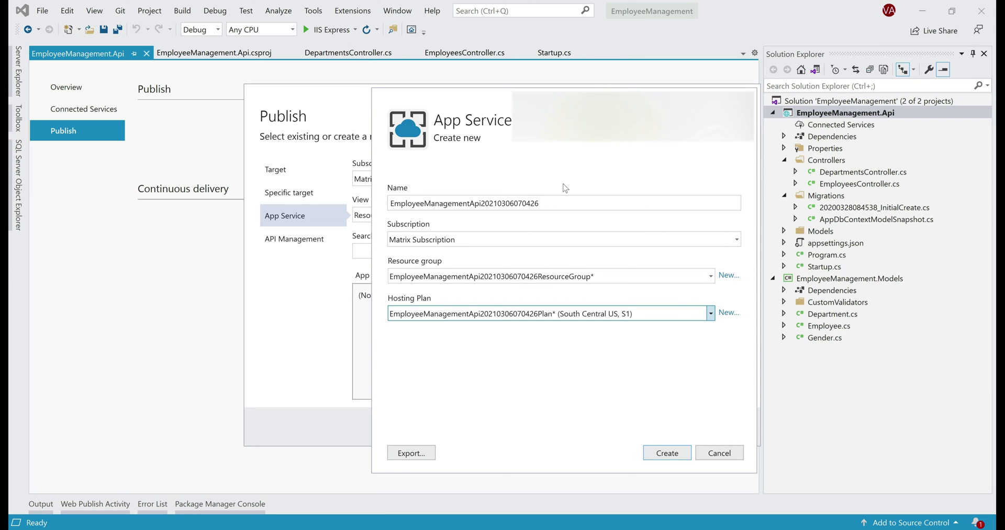
click(563, 202)
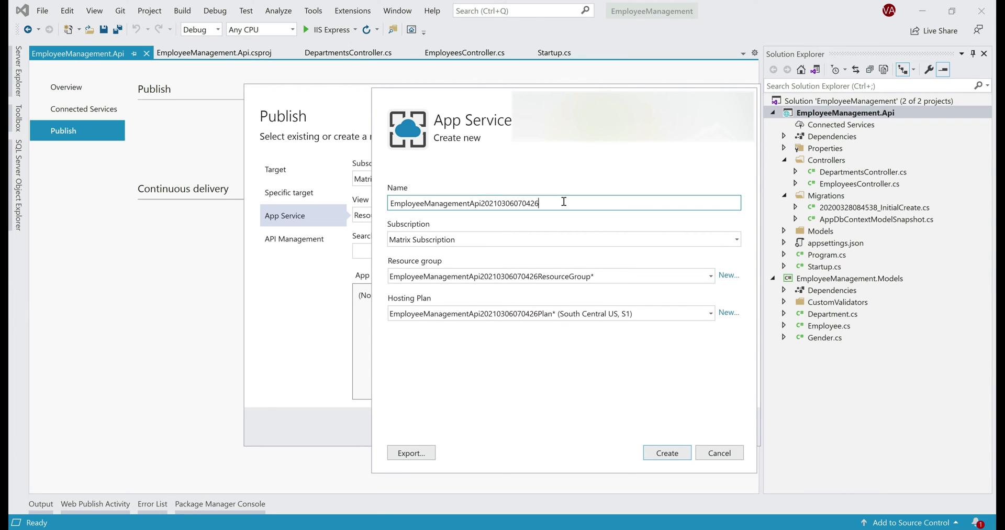
text(EmployeeMgmtApi)
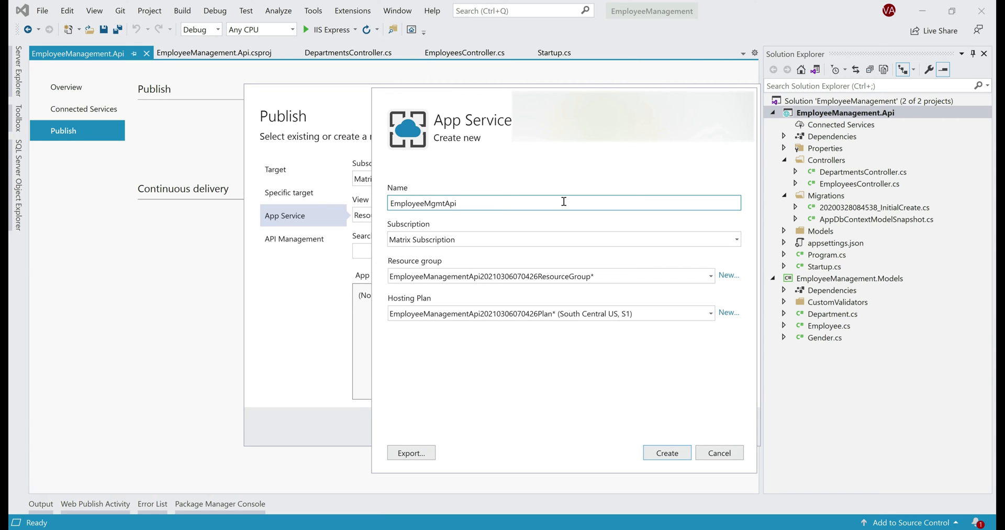
click(736, 238)
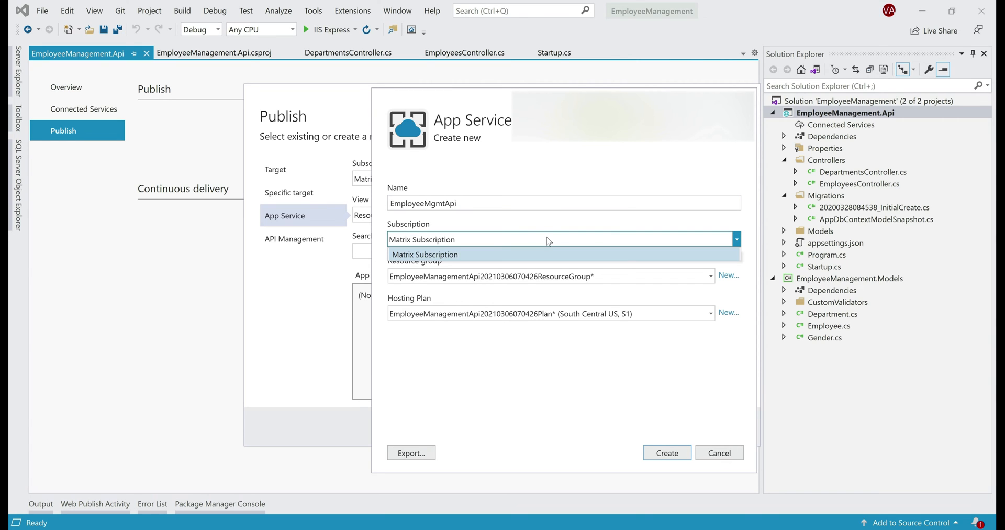
click(425, 255)
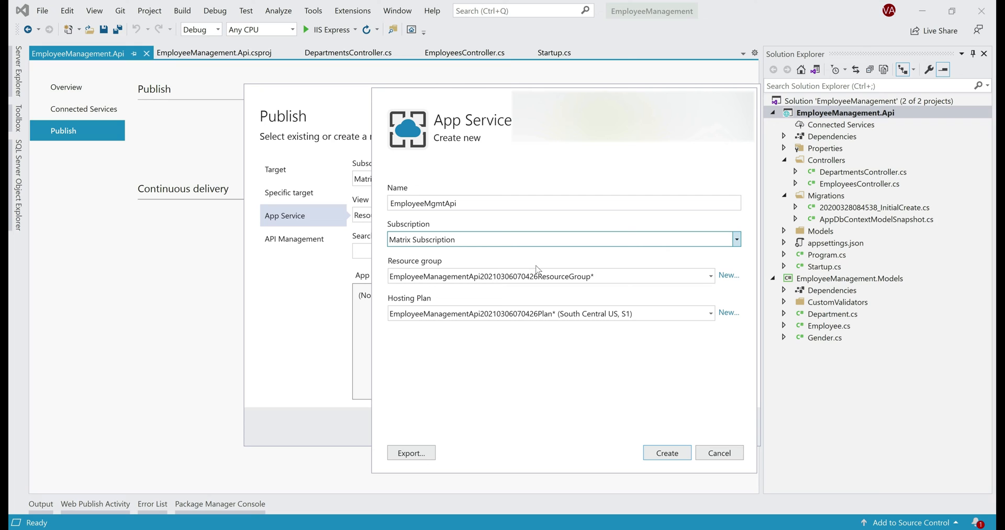
mouse_move(727, 281)
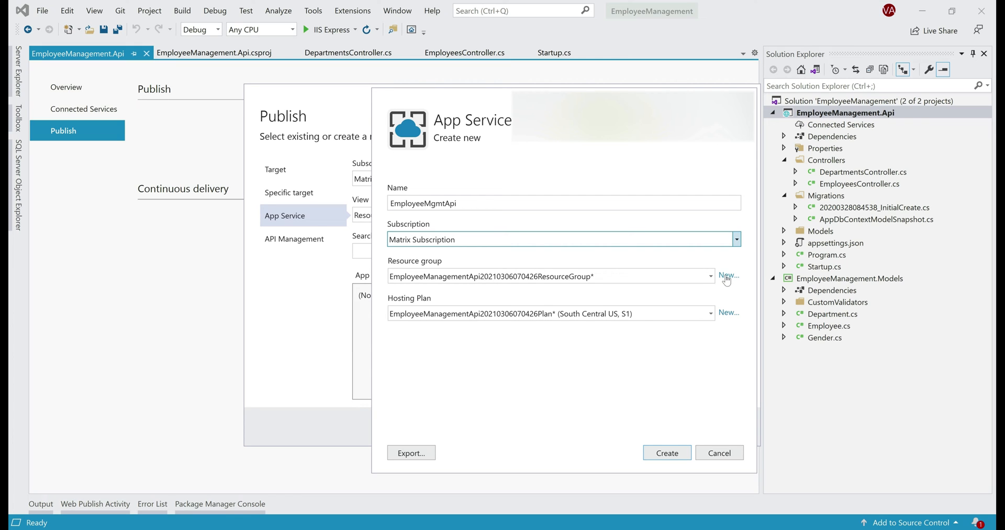
Create a new resource group rgApi for it and start defining a new hosting plan.
click(729, 276)
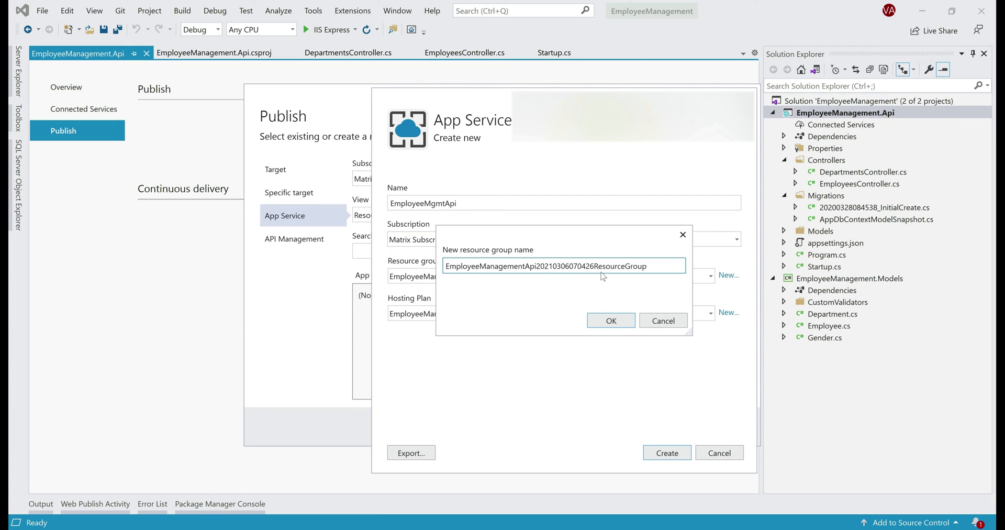
text(rg)
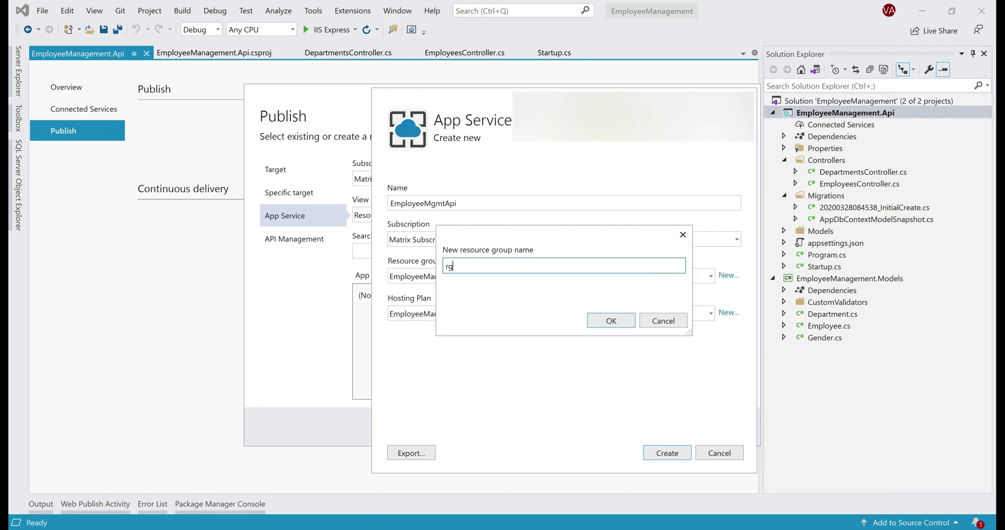
text(Api)
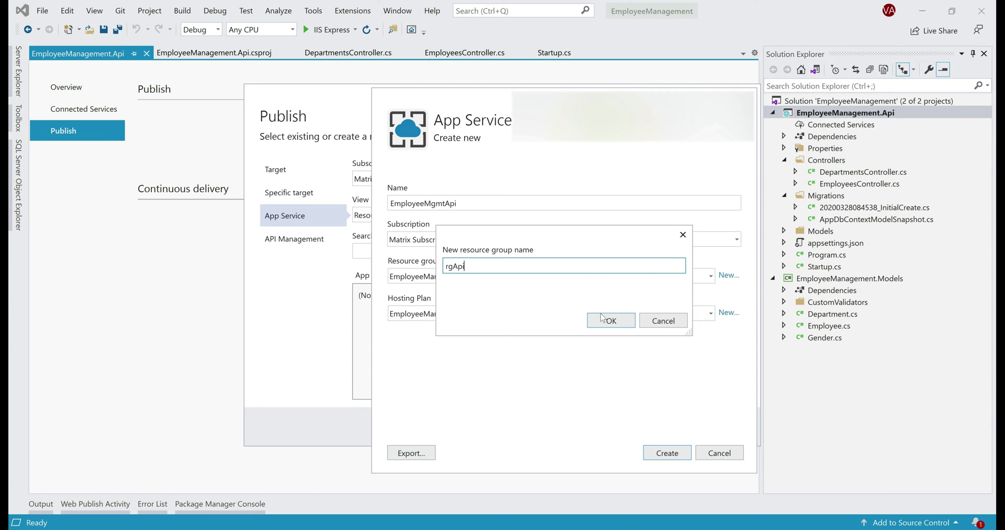
click(610, 320)
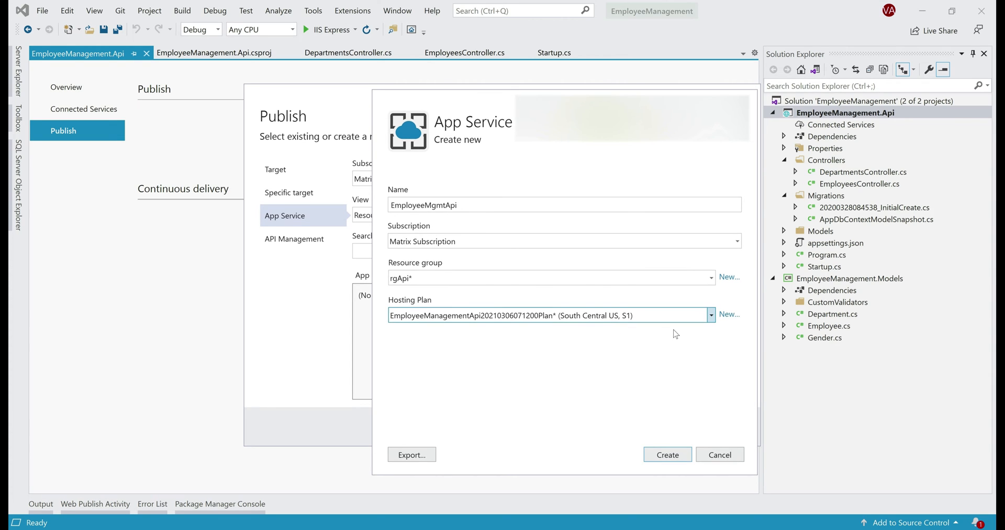
mouse_move(725, 318)
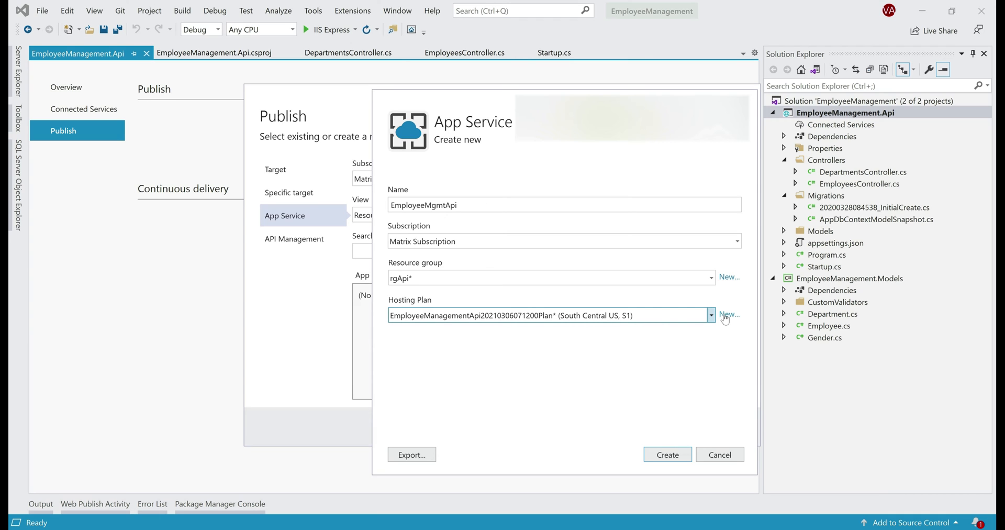
click(729, 314)
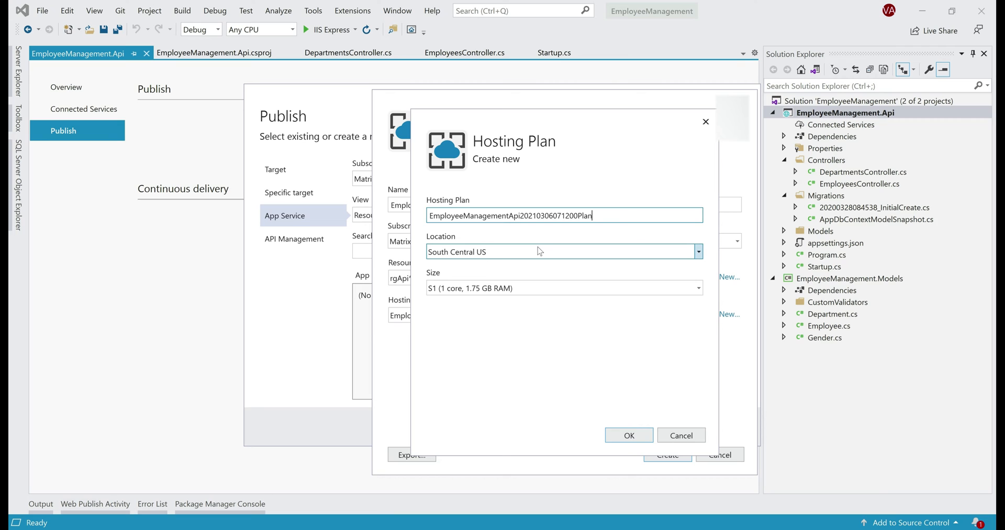
Set the new hosting plan to East US on the Free (F1) size and confirm it.
click(698, 251)
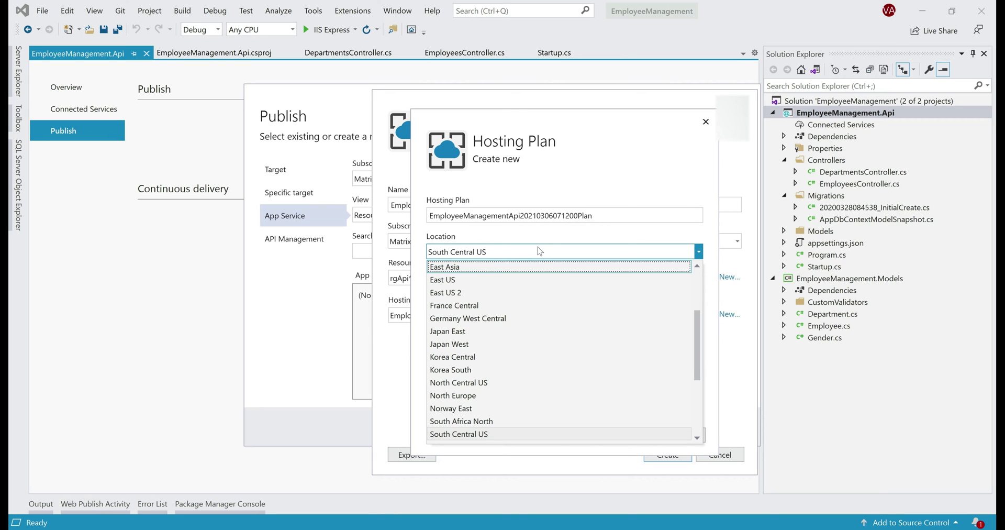
click(458, 433)
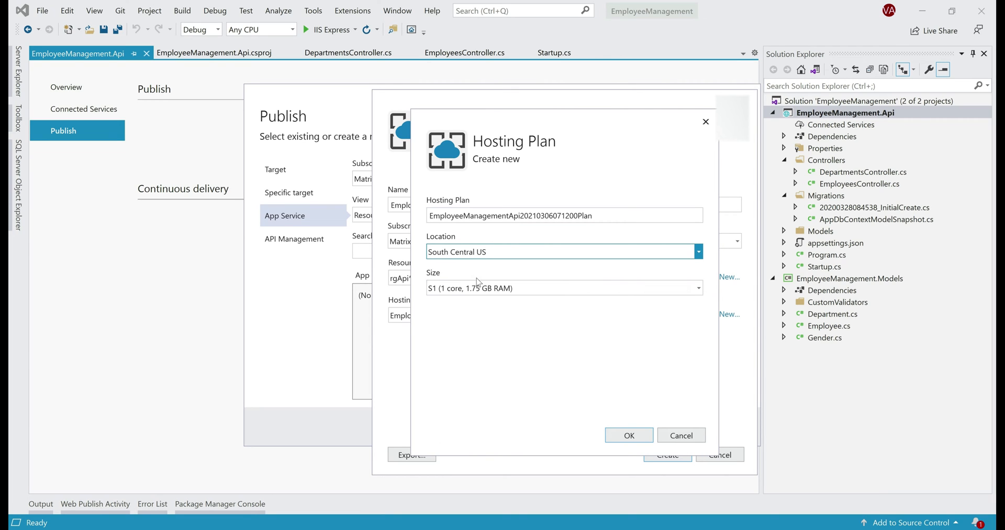
click(698, 286)
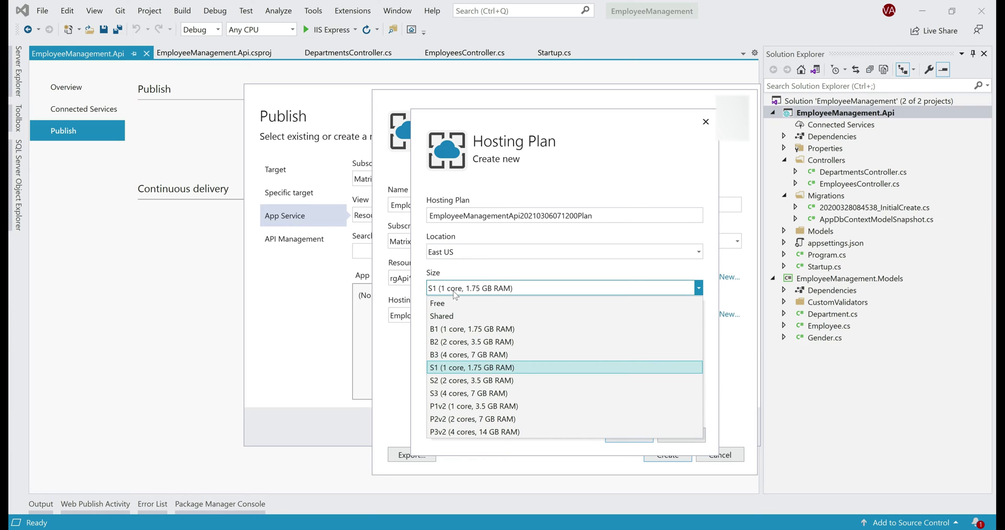
click(437, 302)
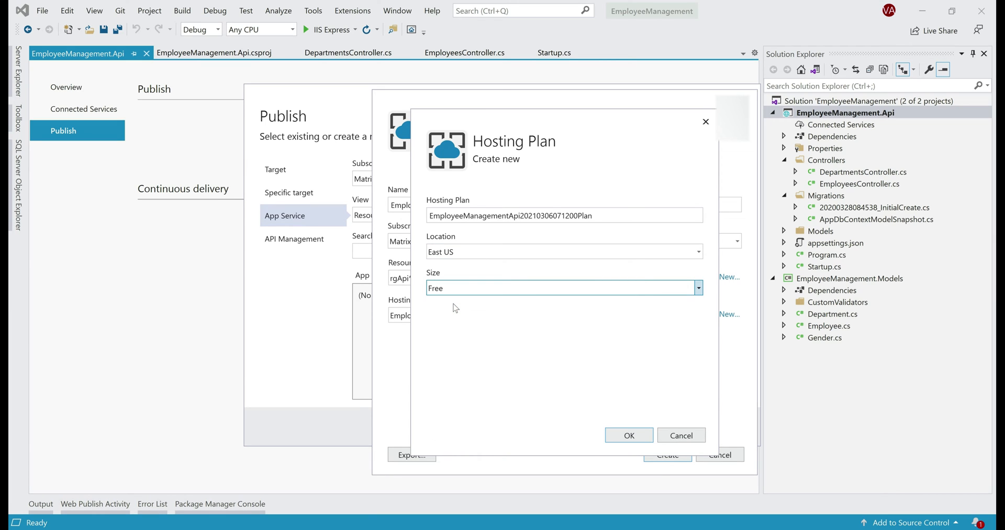
mouse_move(566, 316)
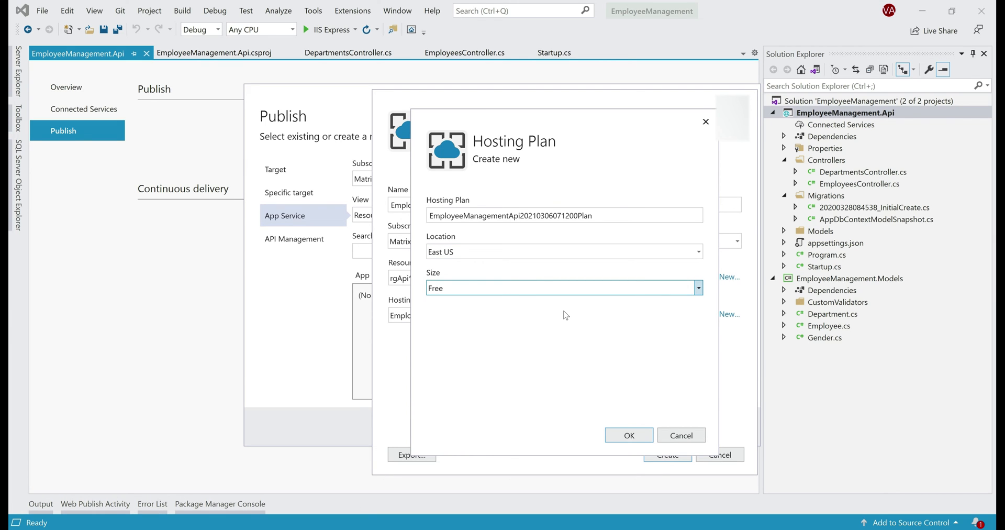
mouse_move(573, 168)
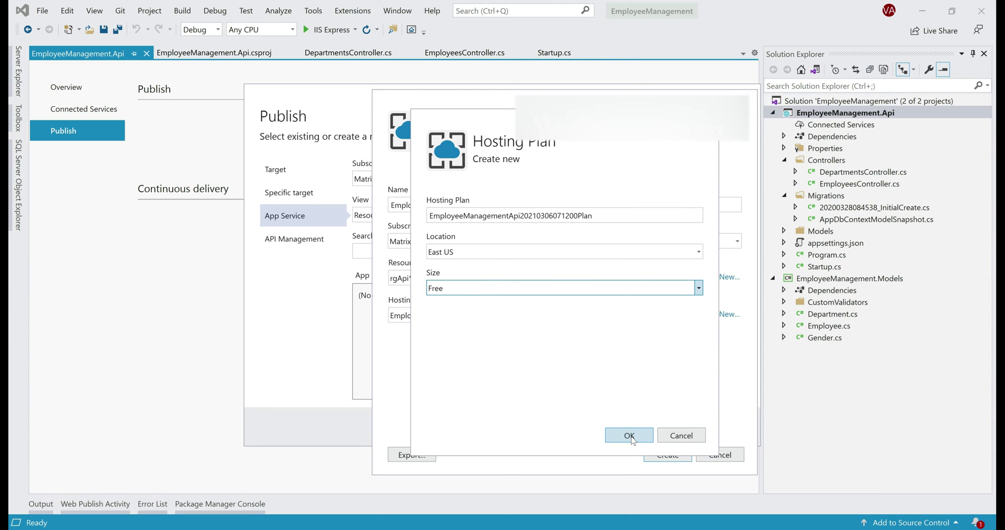
click(628, 435)
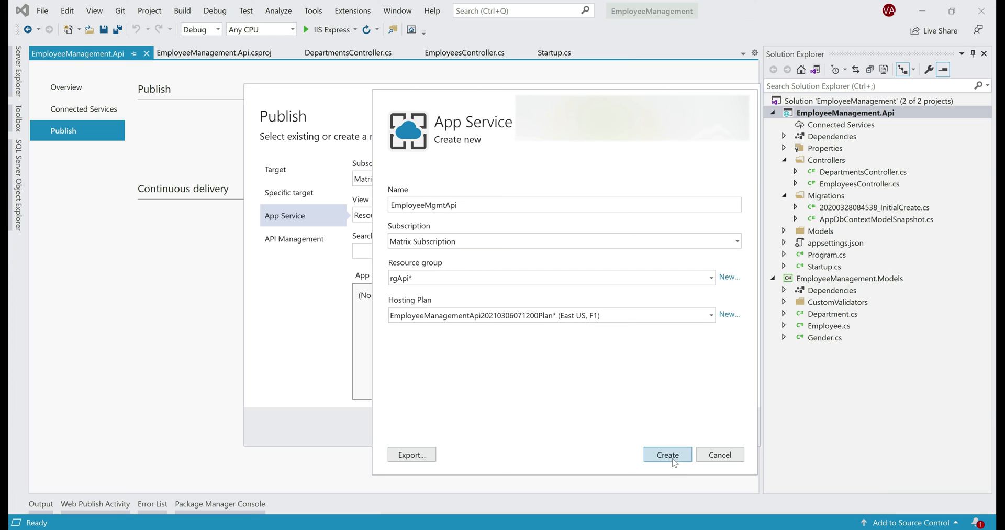
Create the EmployeeMgmtApi App Service and finish the profile, skipping API Management.
click(667, 455)
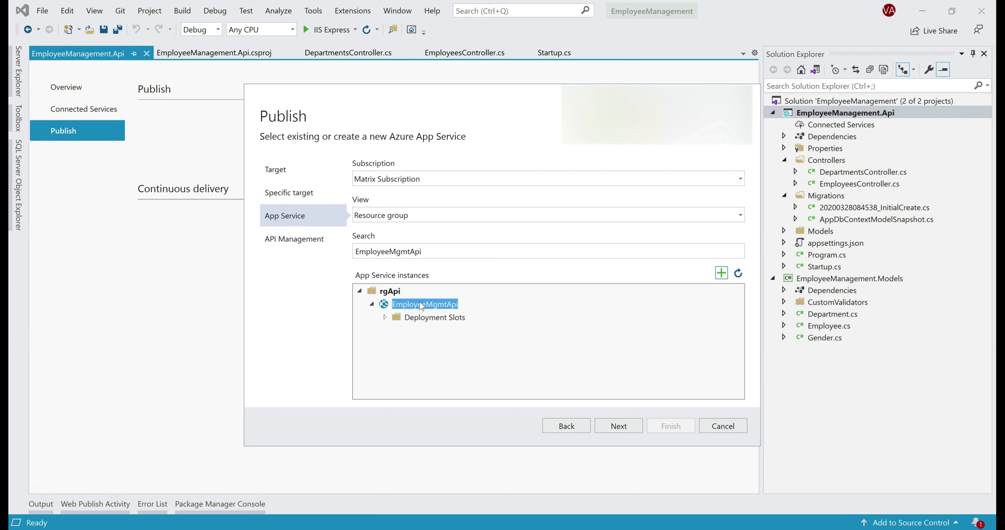
mouse_move(617, 425)
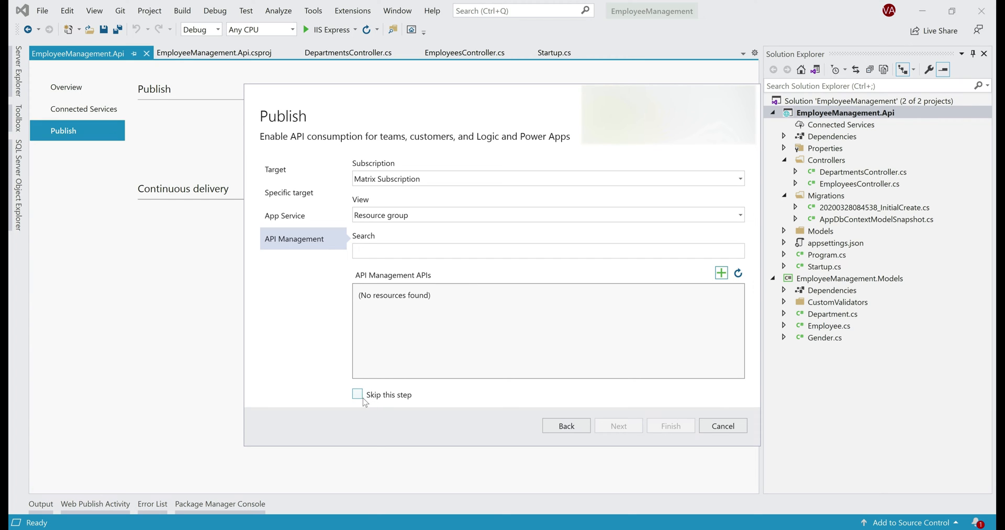
click(357, 395)
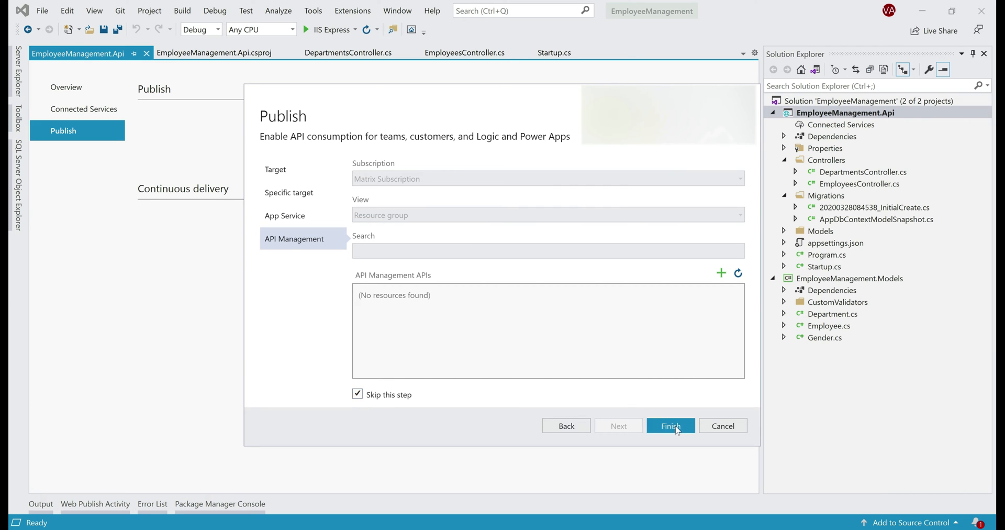
click(670, 425)
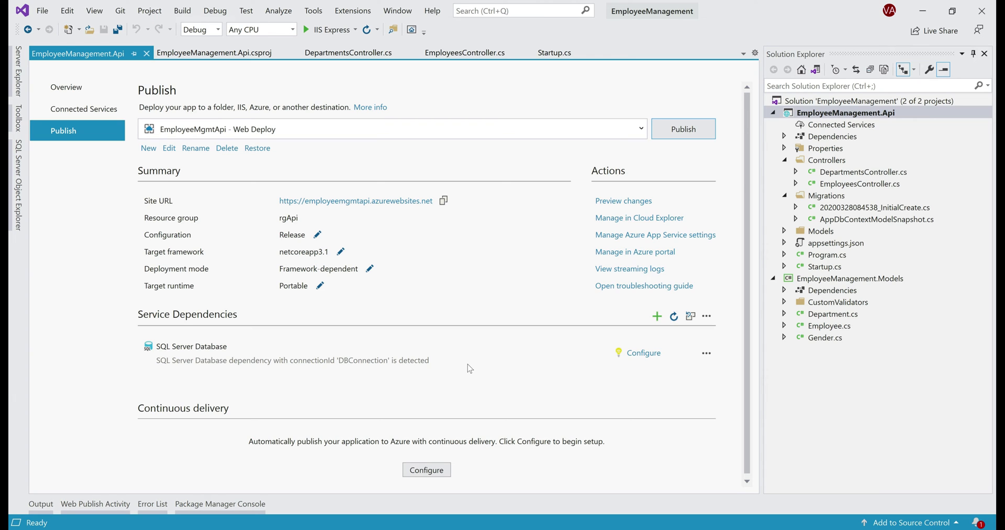
mouse_move(368, 152)
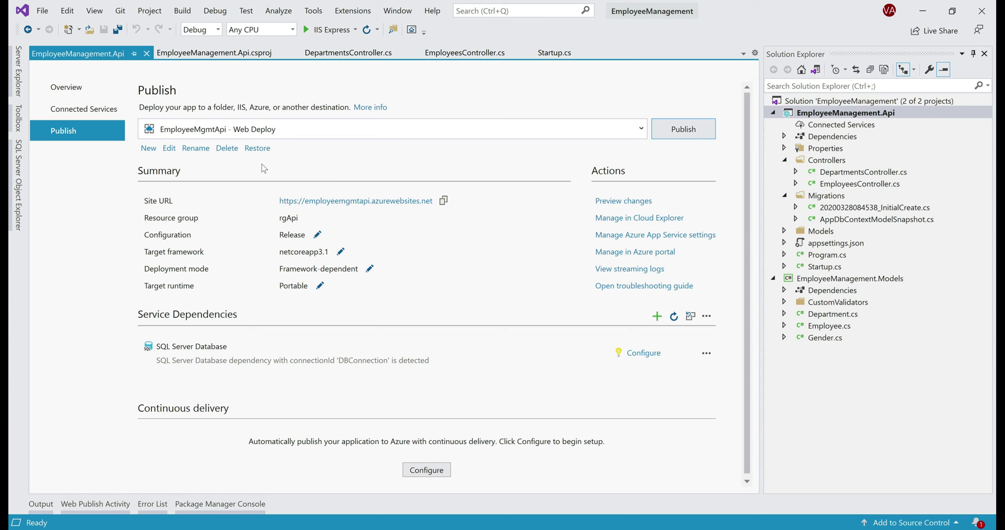
mouse_move(340, 180)
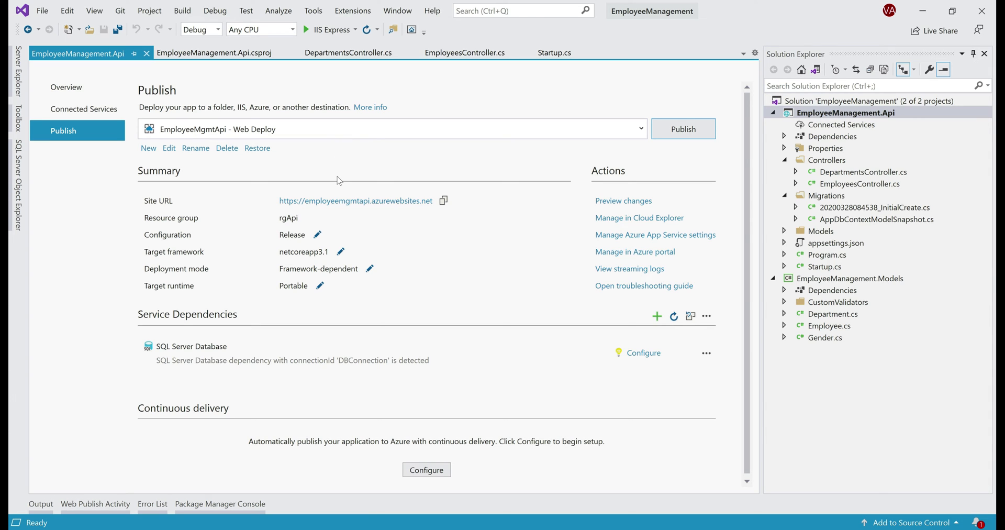
mouse_move(350, 181)
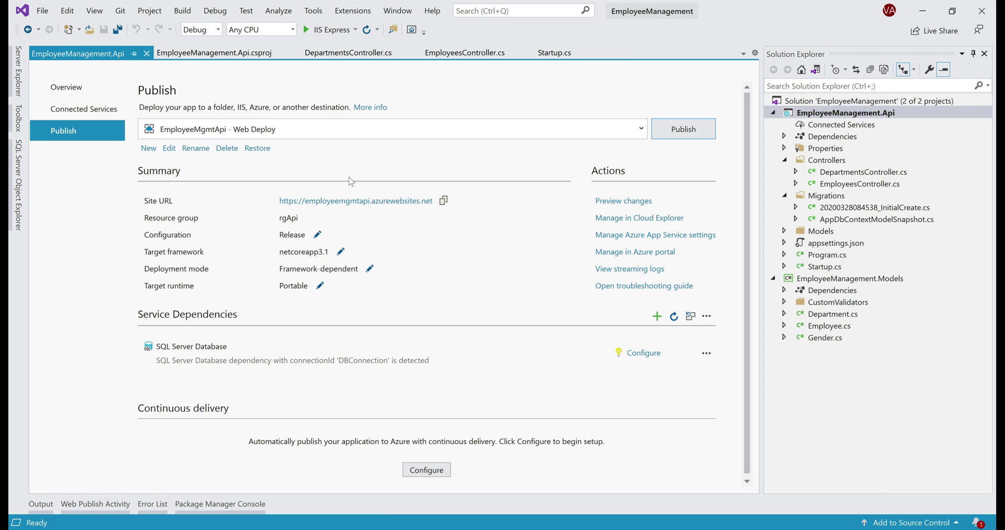
mouse_move(361, 162)
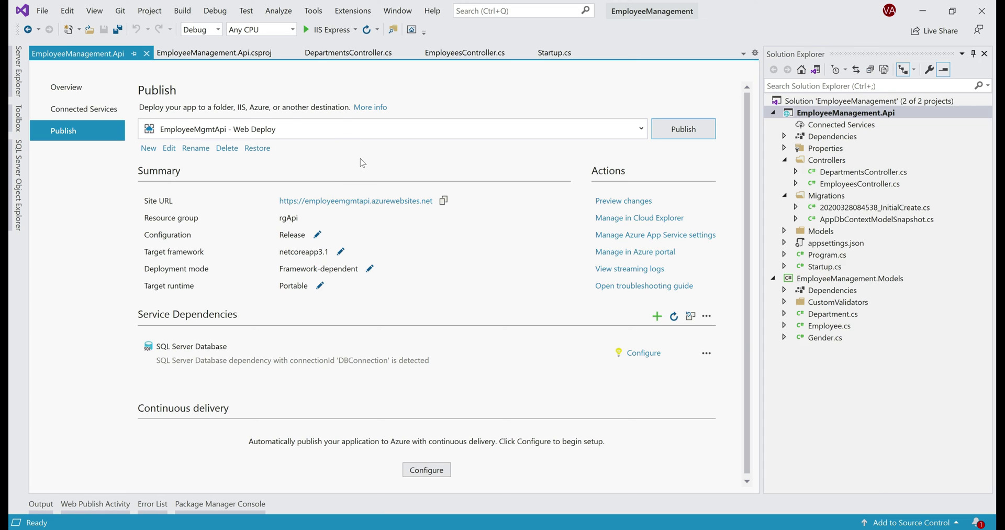
mouse_move(263, 303)
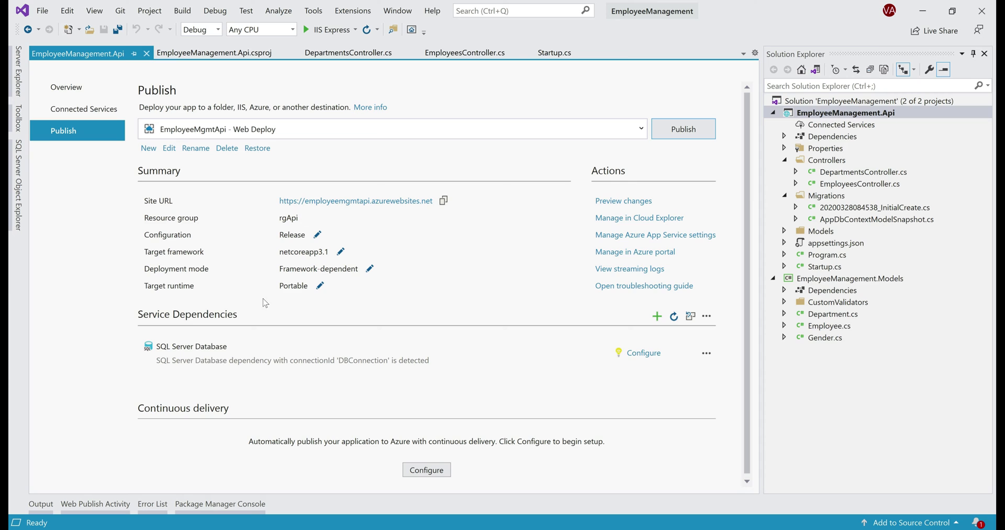
mouse_move(195, 349)
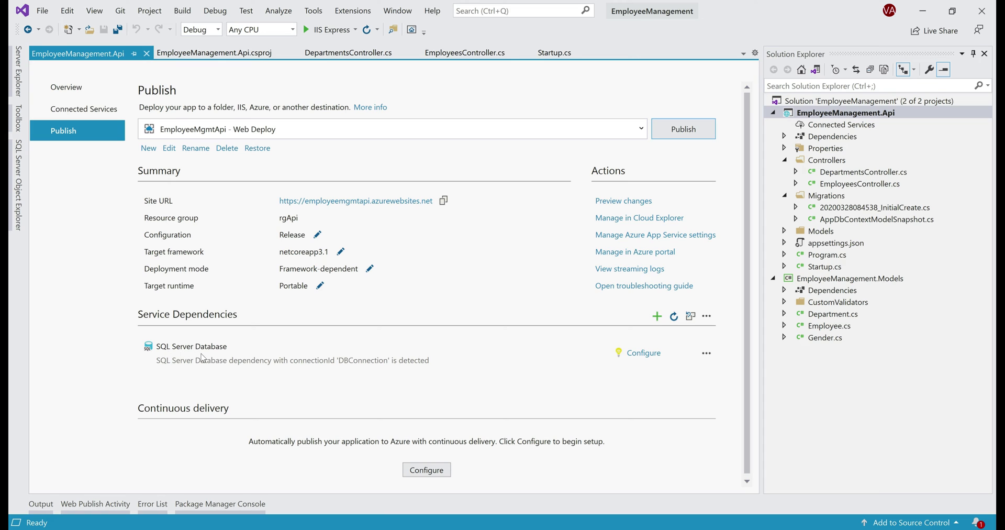
mouse_move(644, 360)
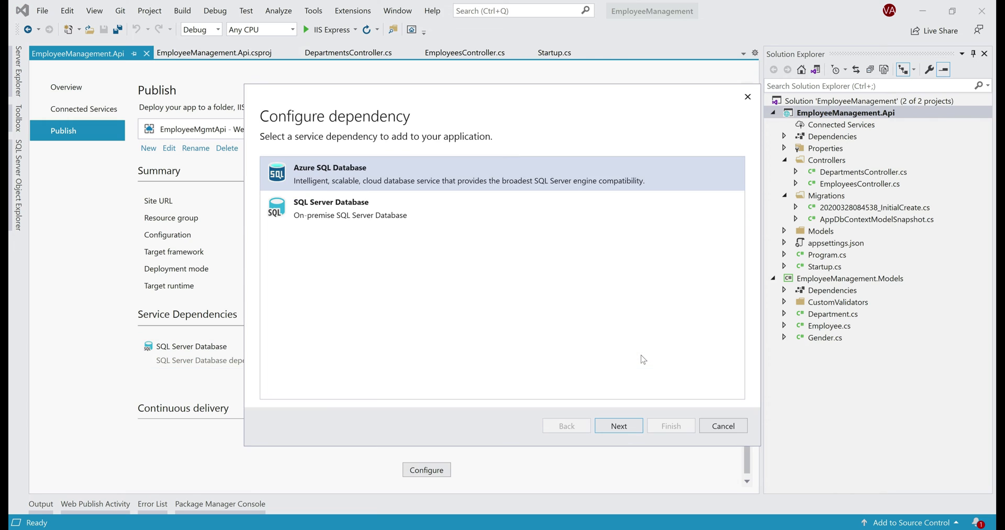
mouse_move(553, 337)
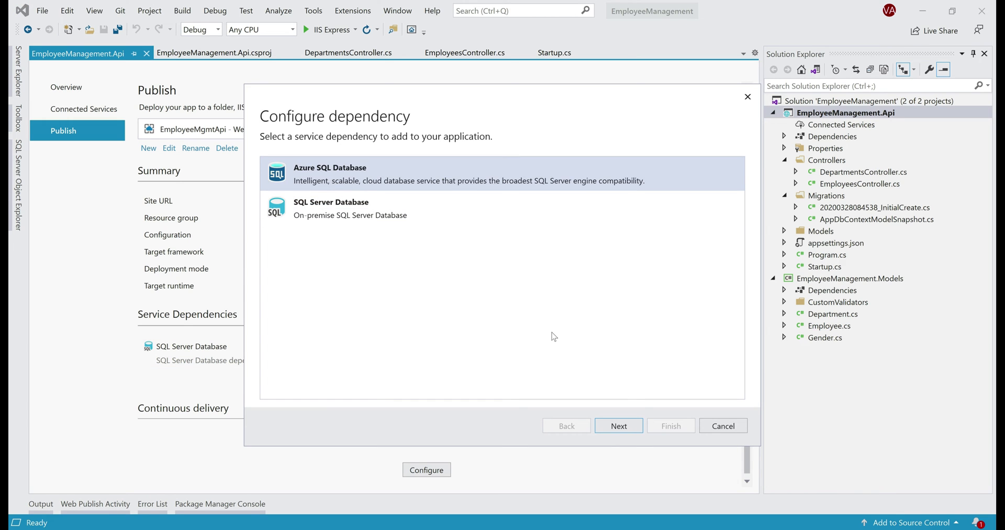
Proceed with Azure SQL Database as the dependency and start creating a new database.
click(618, 425)
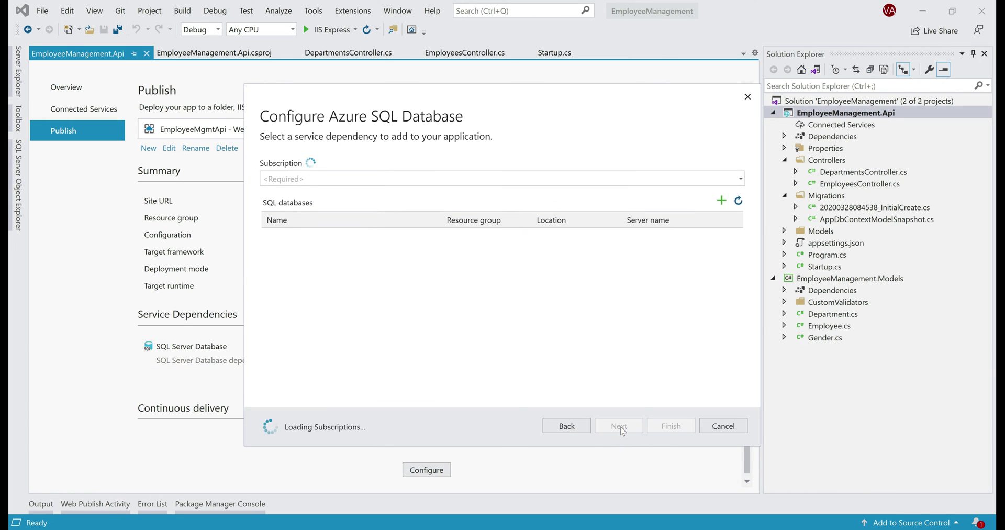
click(721, 200)
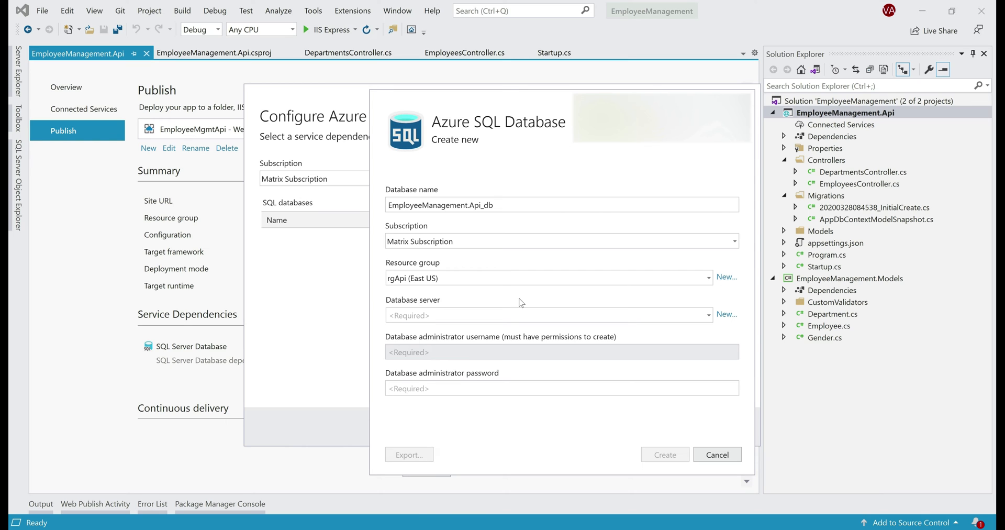
mouse_move(673, 303)
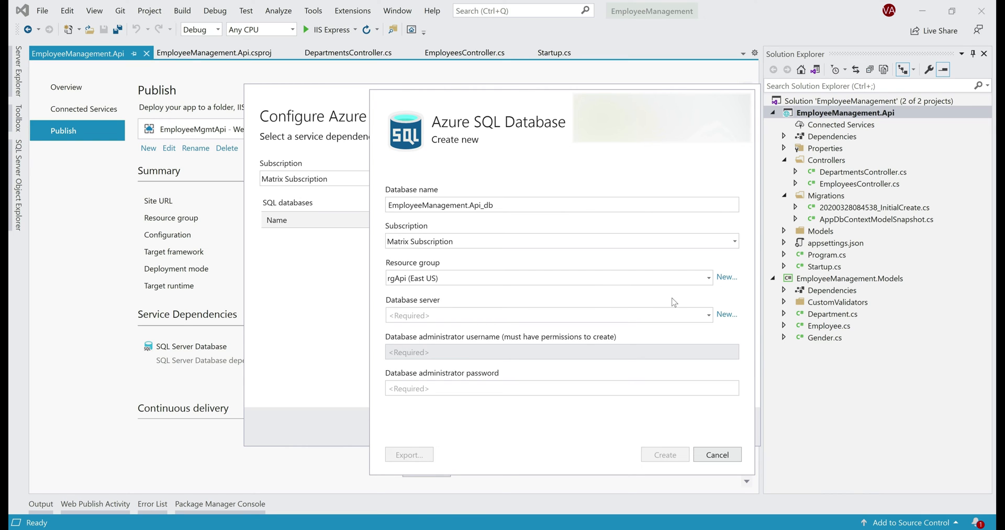
mouse_move(627, 303)
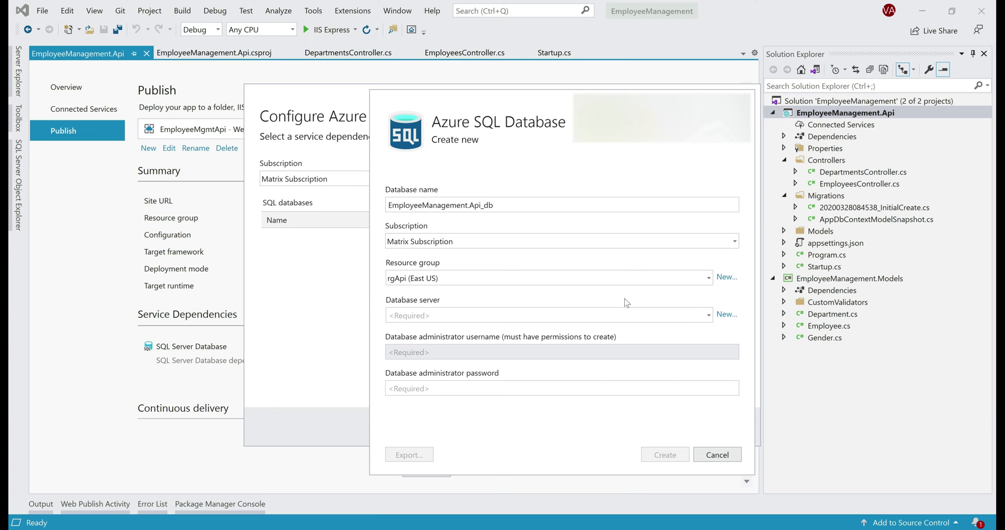
mouse_move(723, 318)
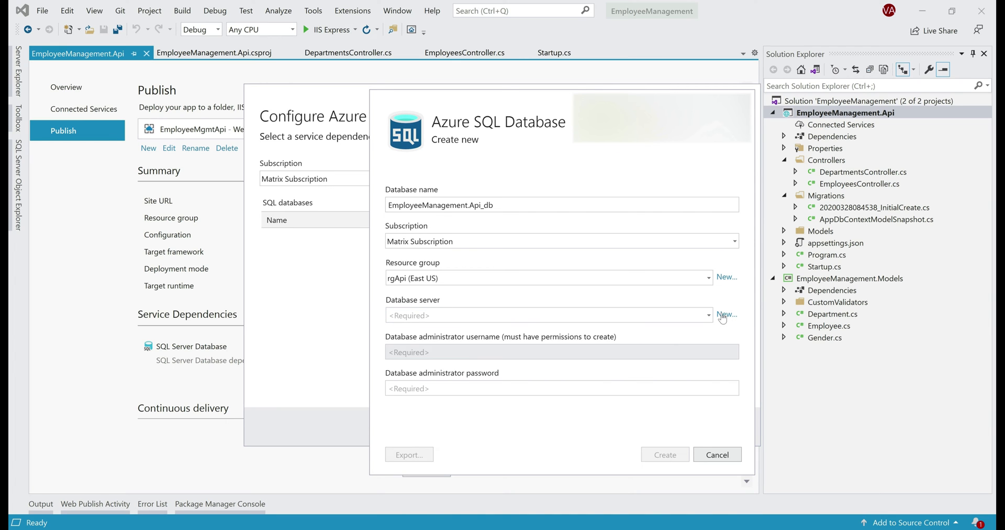
Define a new database server employeemanagementapidbserver with an administrator login and confirm it.
click(727, 315)
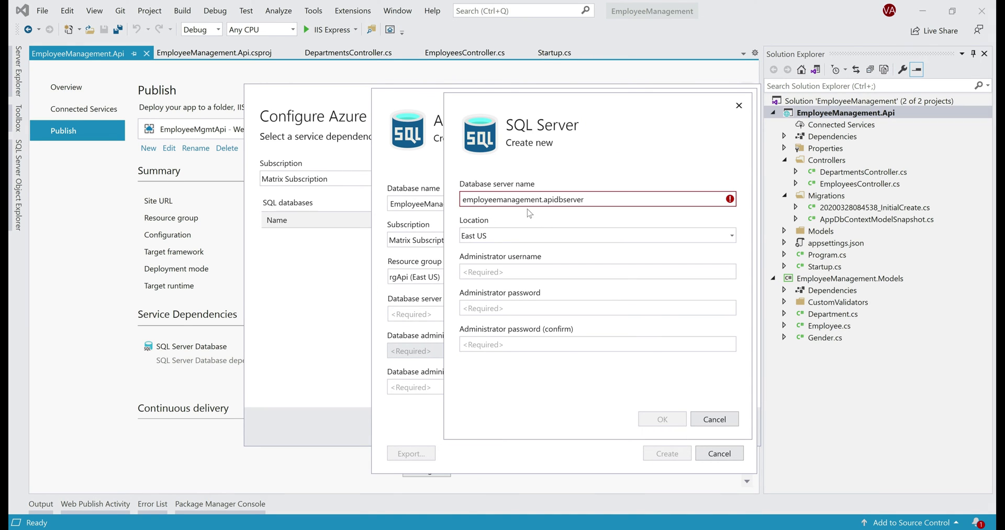
mouse_move(546, 200)
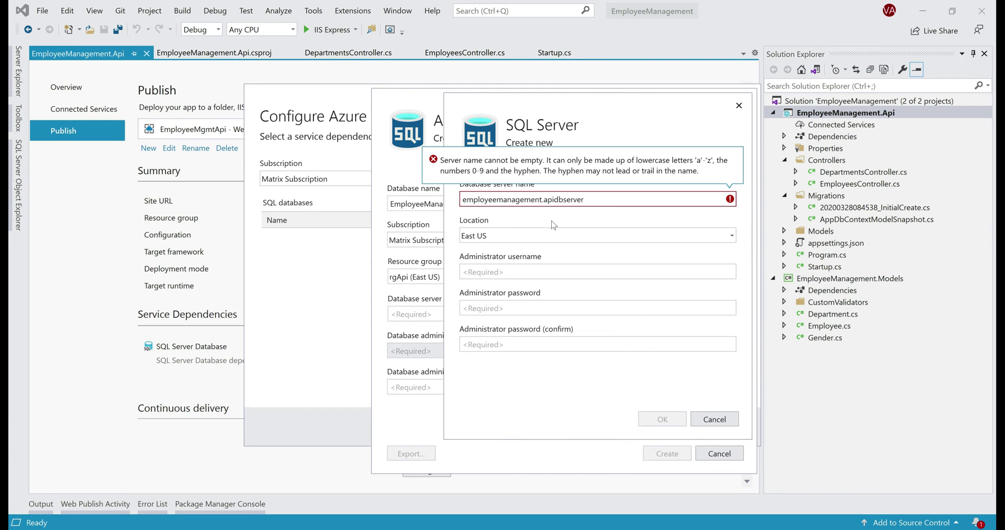
text(employeemanagementapidbserver)
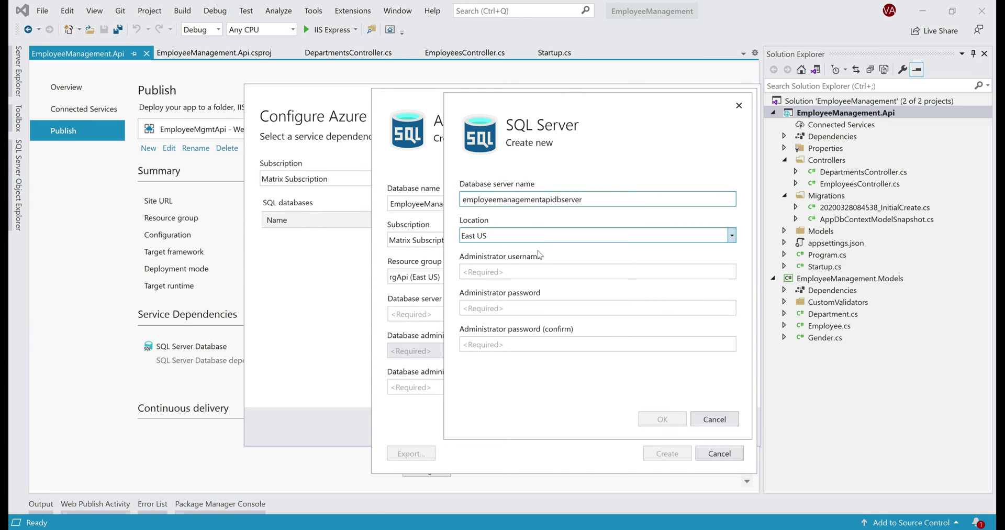
text(kudvenkat)
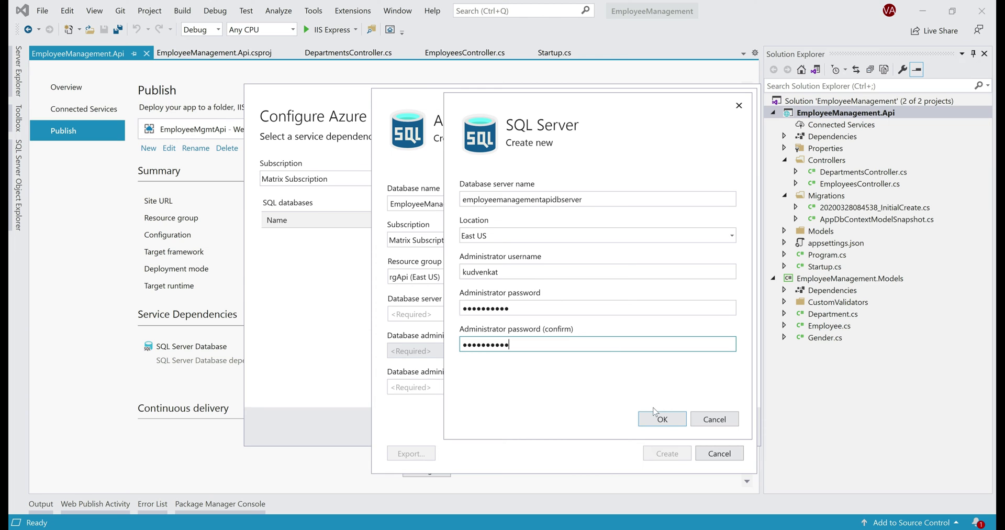
click(661, 419)
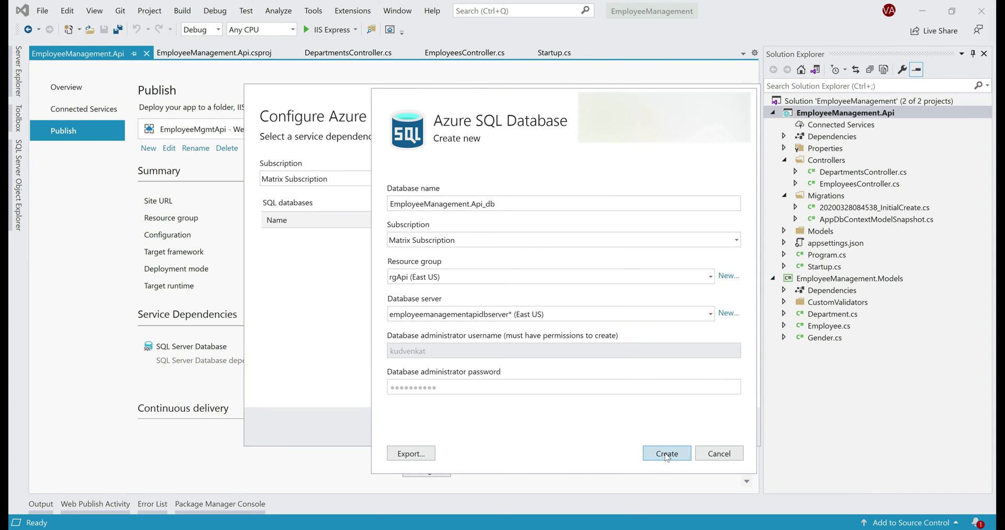
Create the EmployeeManagement.Api_db Azure SQL database in rgApi, East US.
click(666, 452)
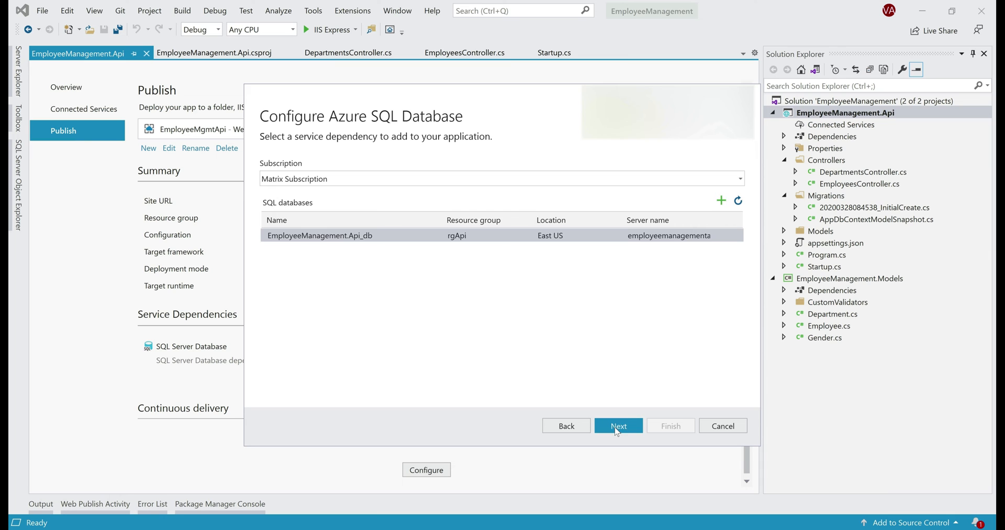
Enter the connection credentials for DBConnection and complete the database dependency configuration.
click(618, 425)
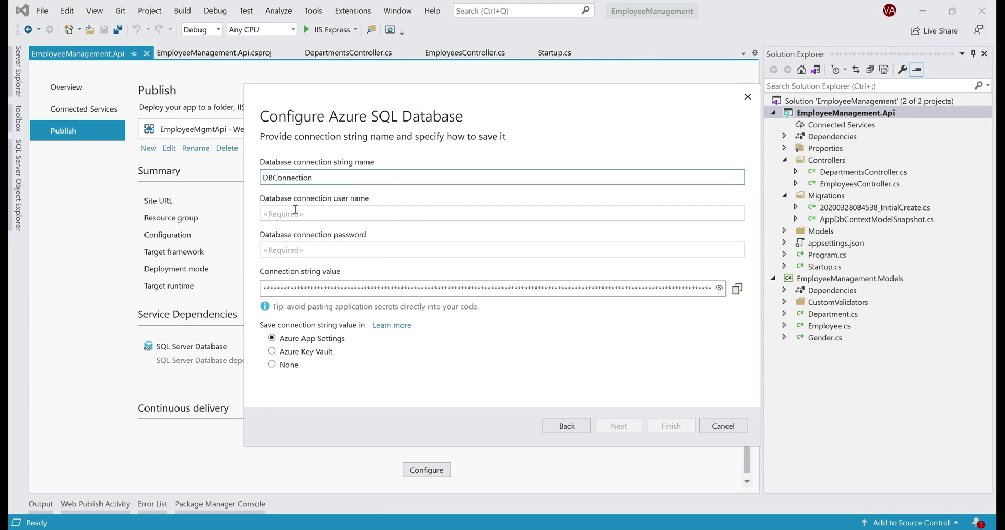
text(kudv)
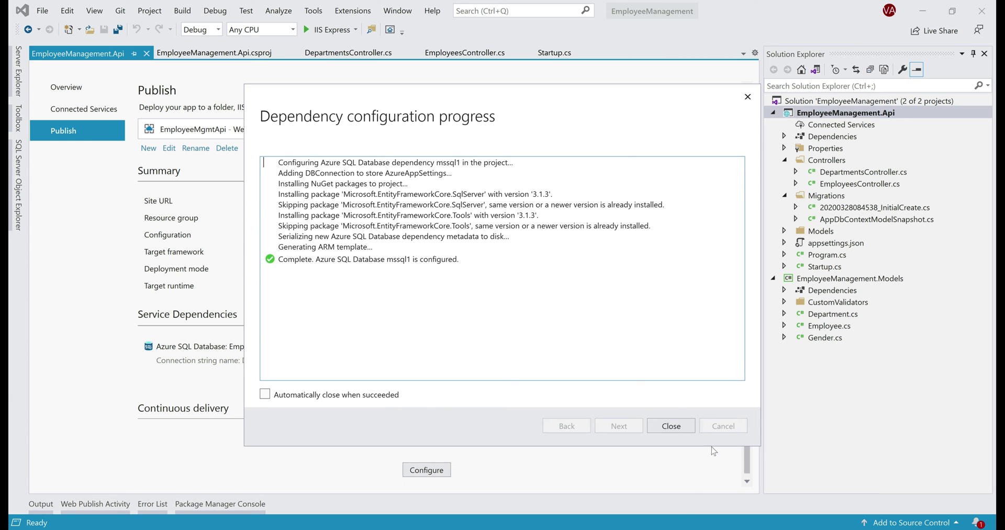
click(670, 425)
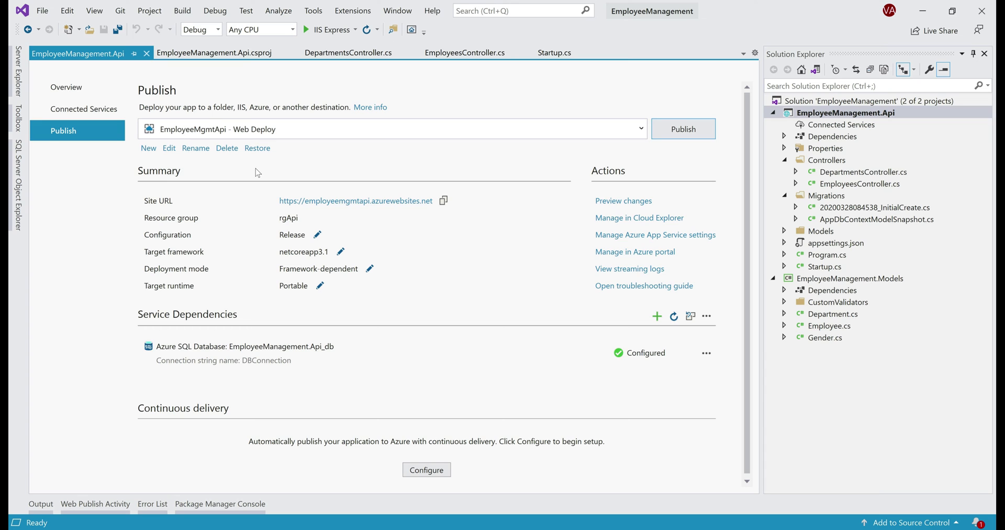
mouse_move(260, 159)
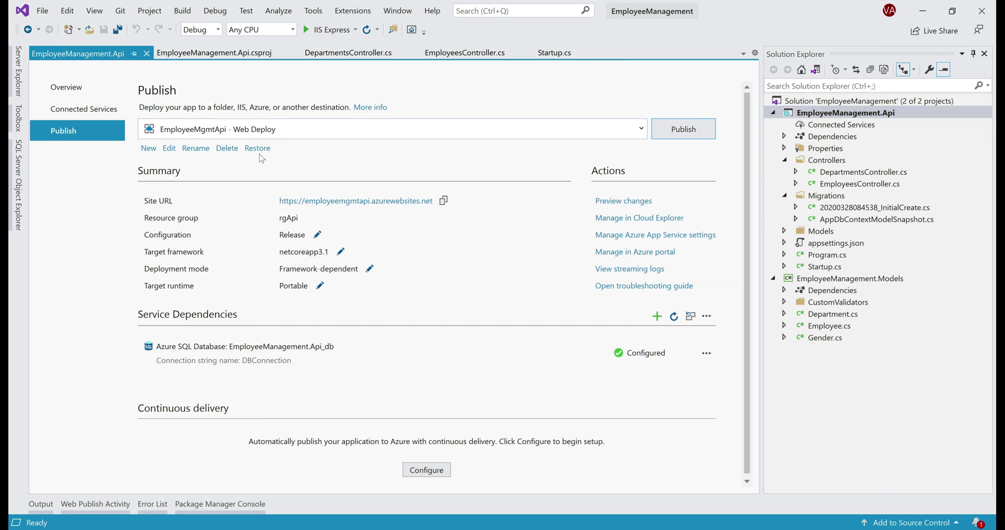
mouse_move(257, 349)
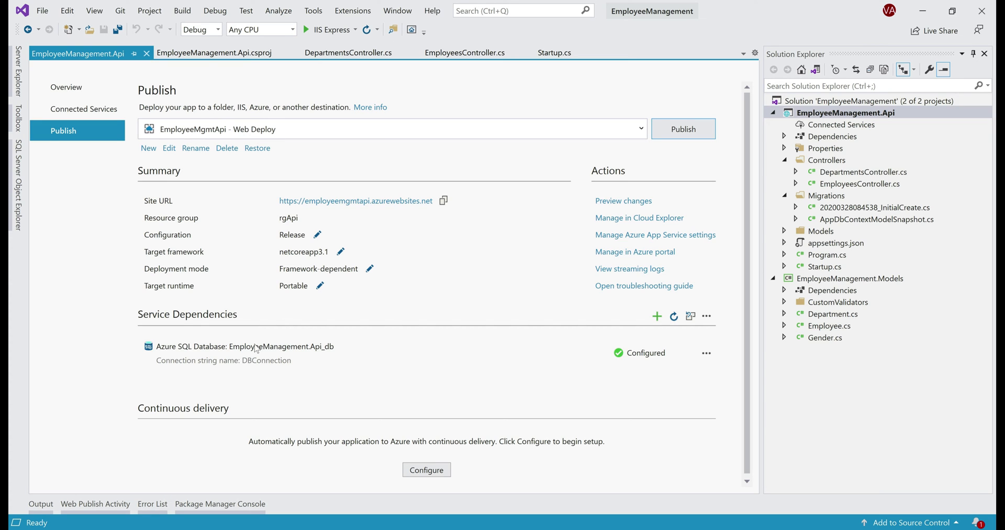
mouse_move(249, 343)
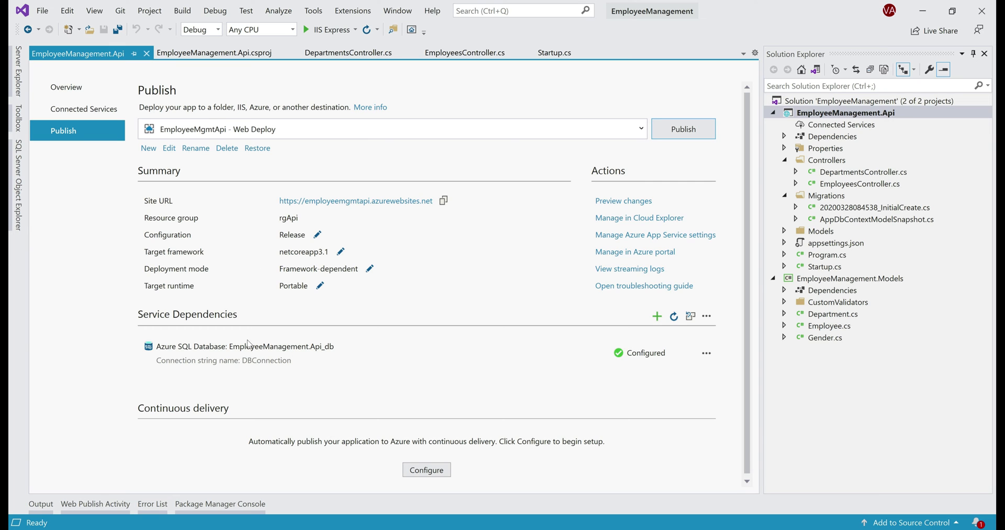
mouse_move(414, 251)
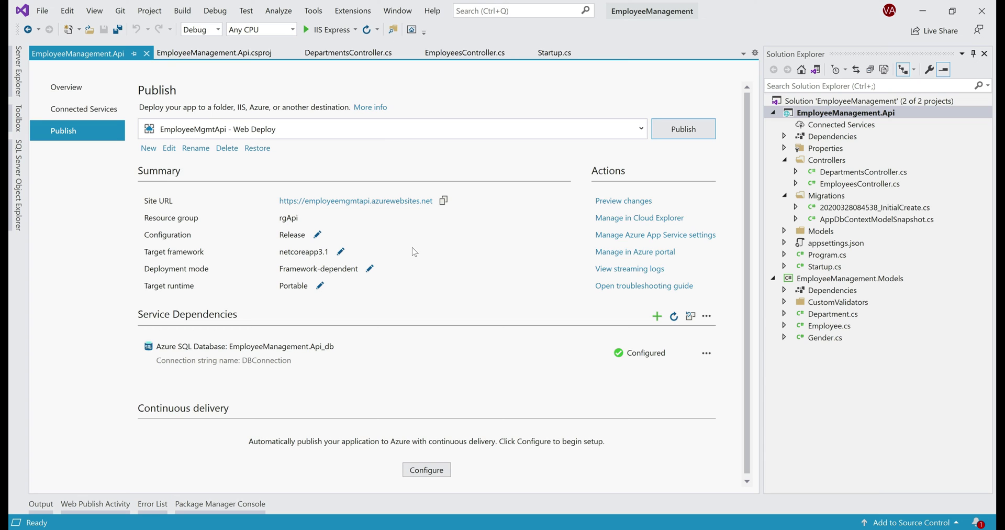
mouse_move(485, 207)
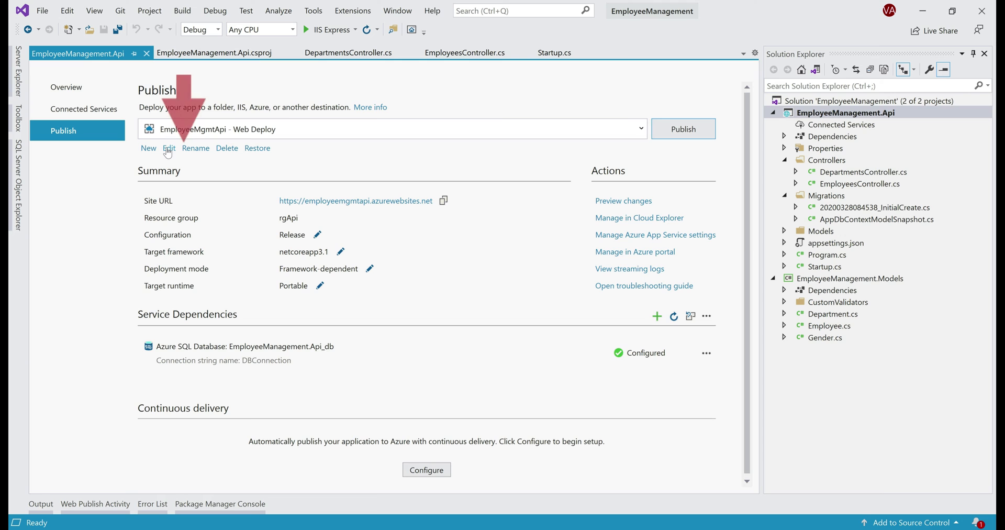
Enable 'Apply this migration on publish' for AppDbContext in the profile settings and save.
click(168, 149)
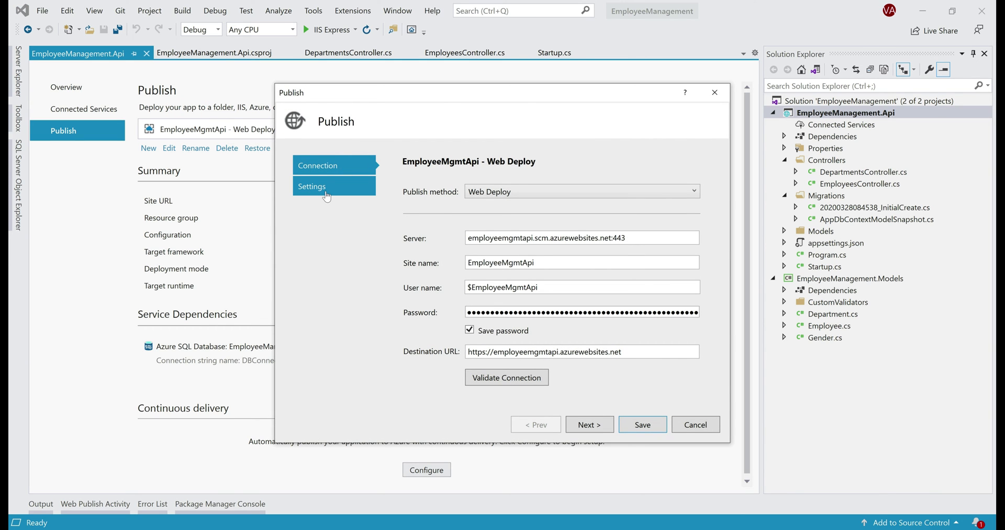
click(334, 187)
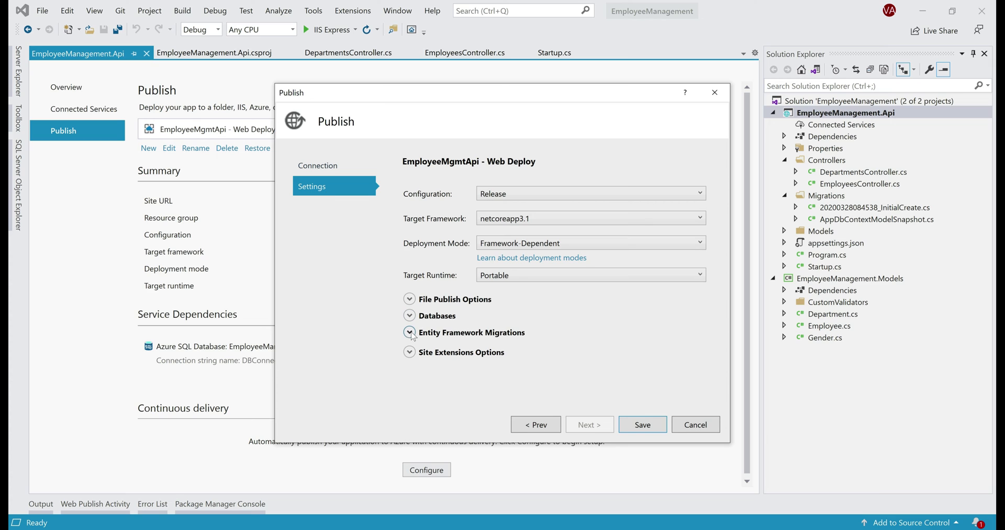
click(409, 331)
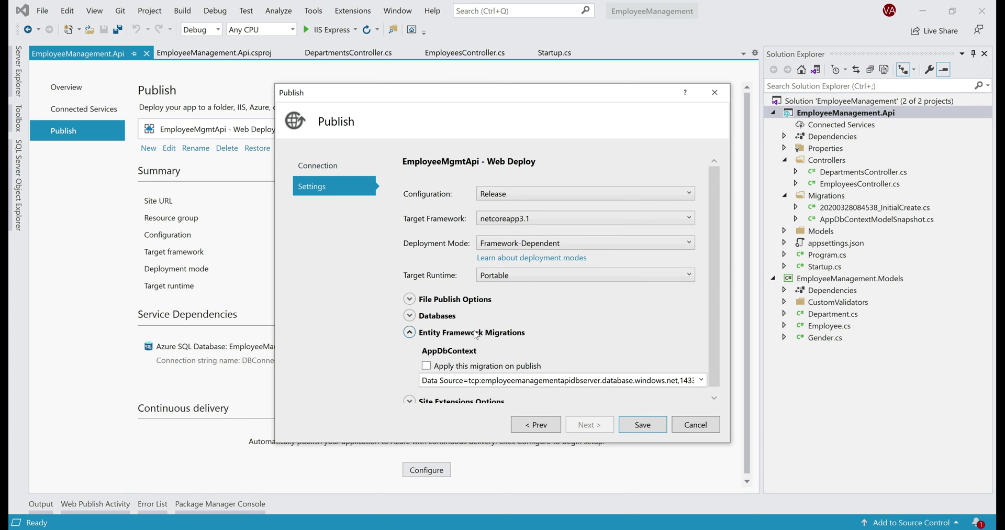
click(426, 366)
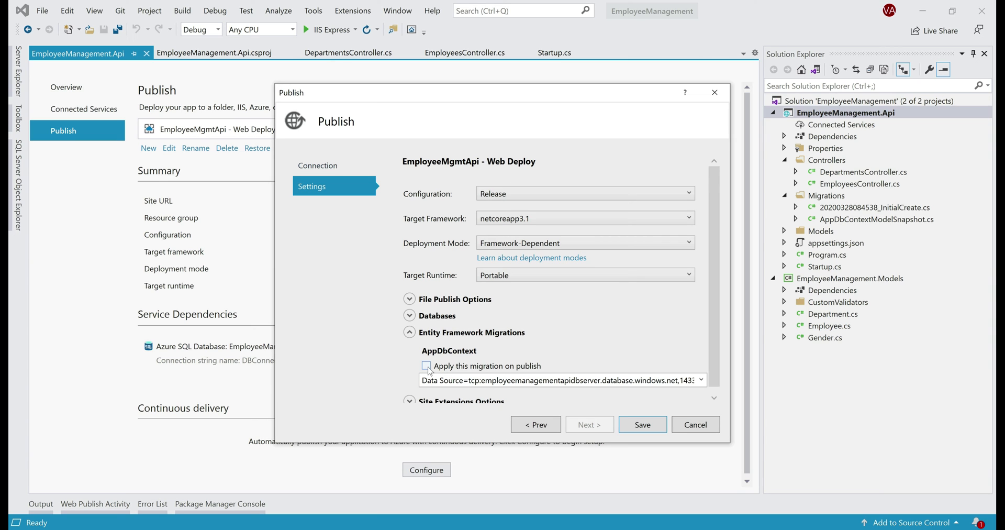
click(426, 366)
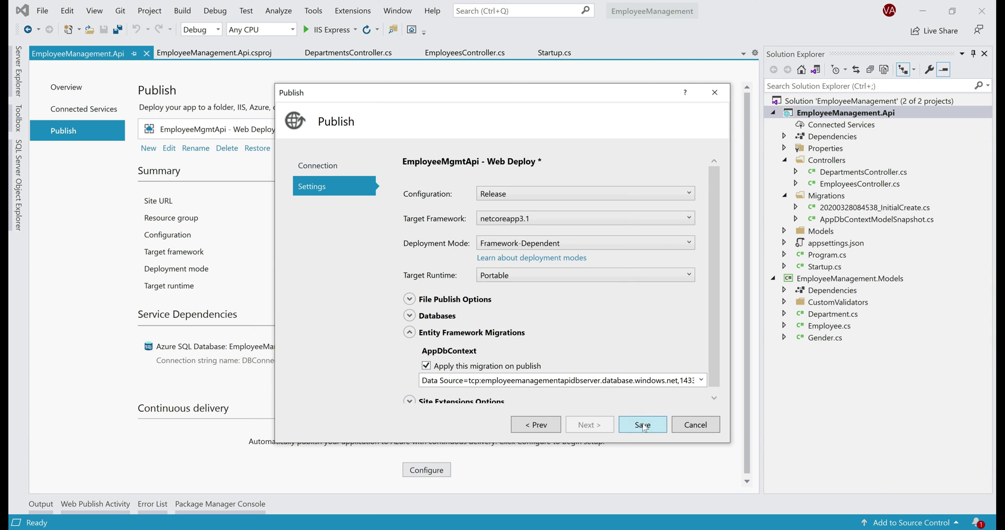
click(642, 424)
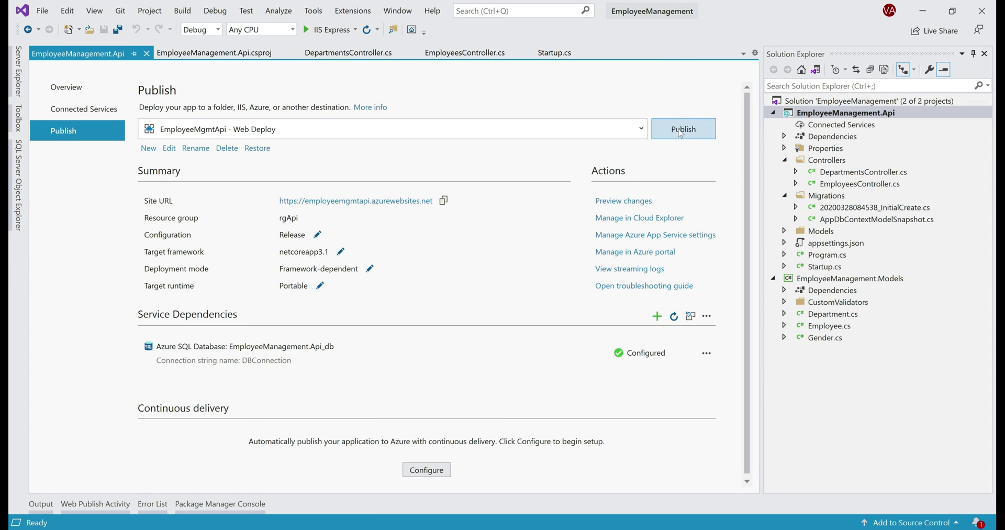
Publish the API project to the Azure web app from the Publish page.
click(683, 129)
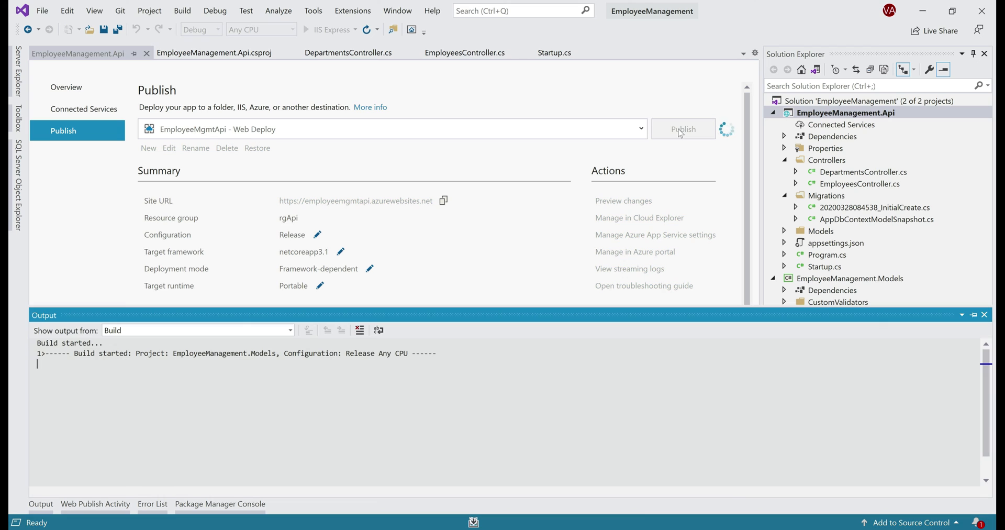
click(683, 129)
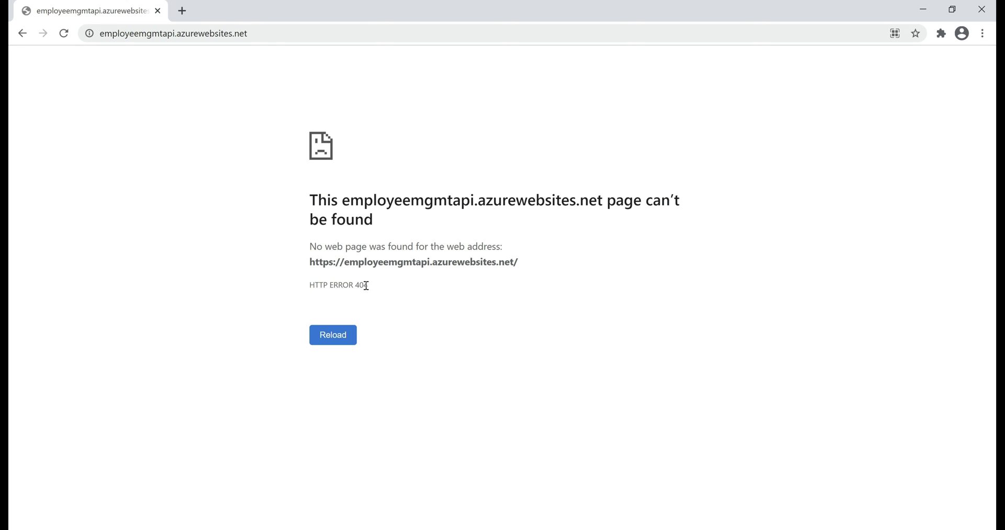
Browse to /api/employees on the deployed site, then /api/employees/3, showing employee JSON.
double_click(359, 286)
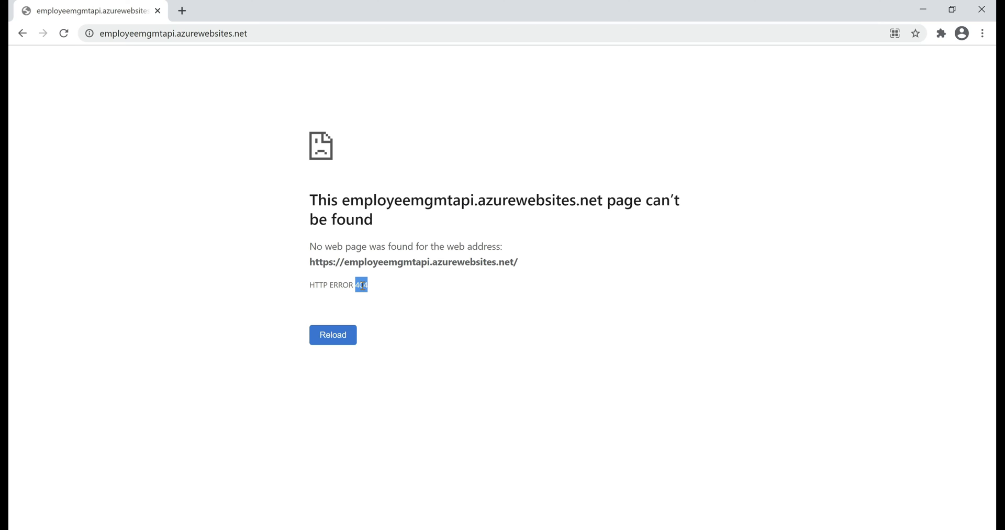
mouse_move(375, 39)
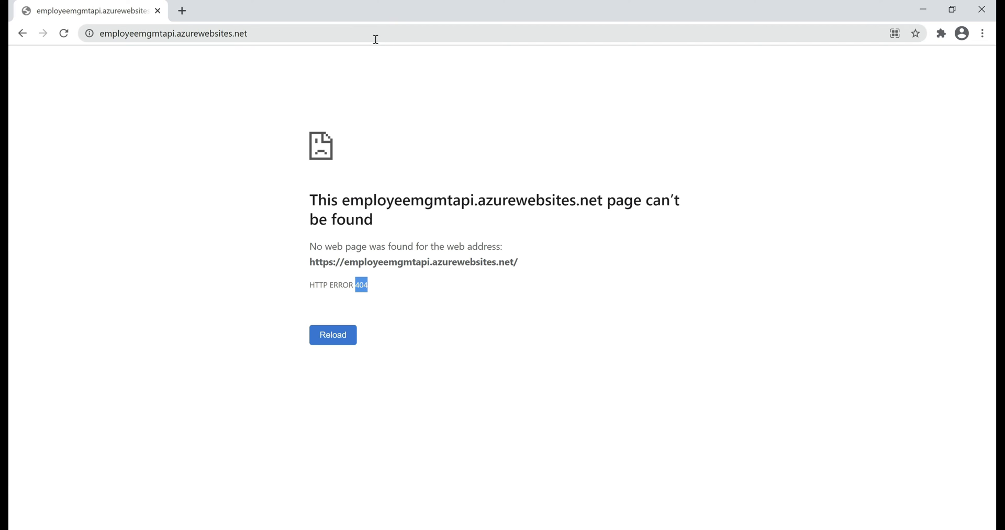
click(173, 34)
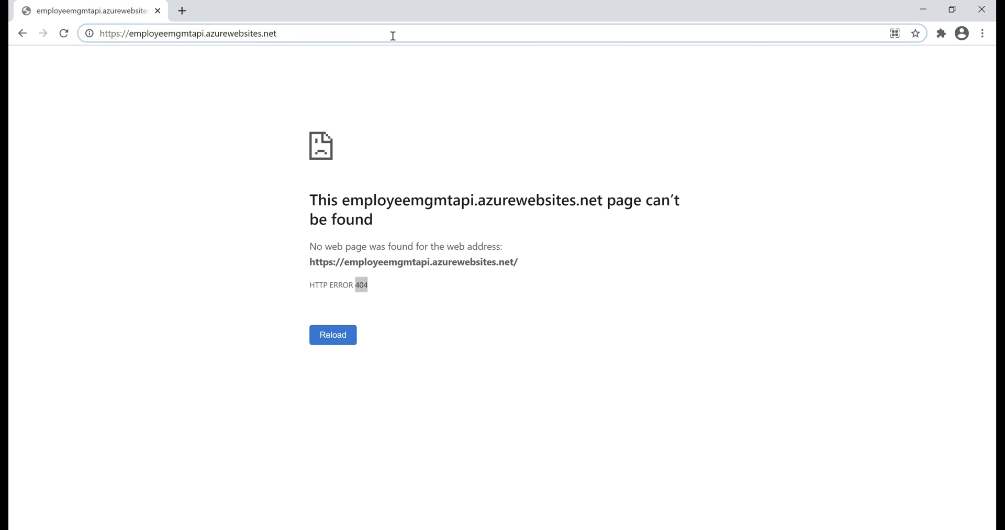
text(/api/employees)
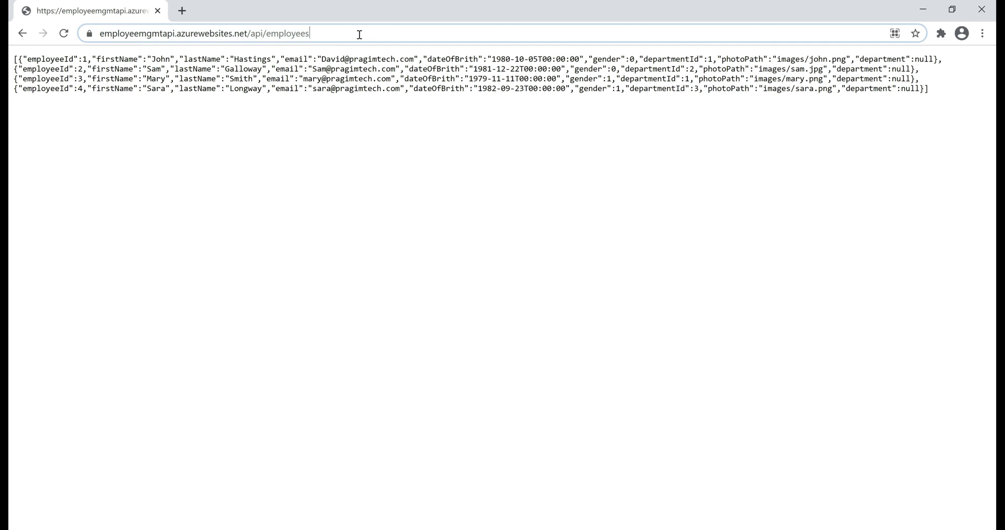
text(/3)
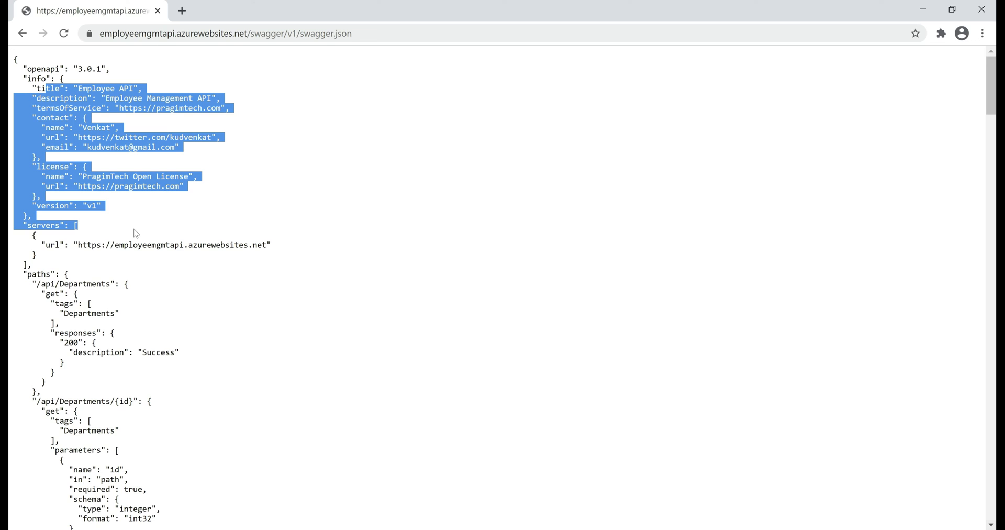
mouse_move(284, 34)
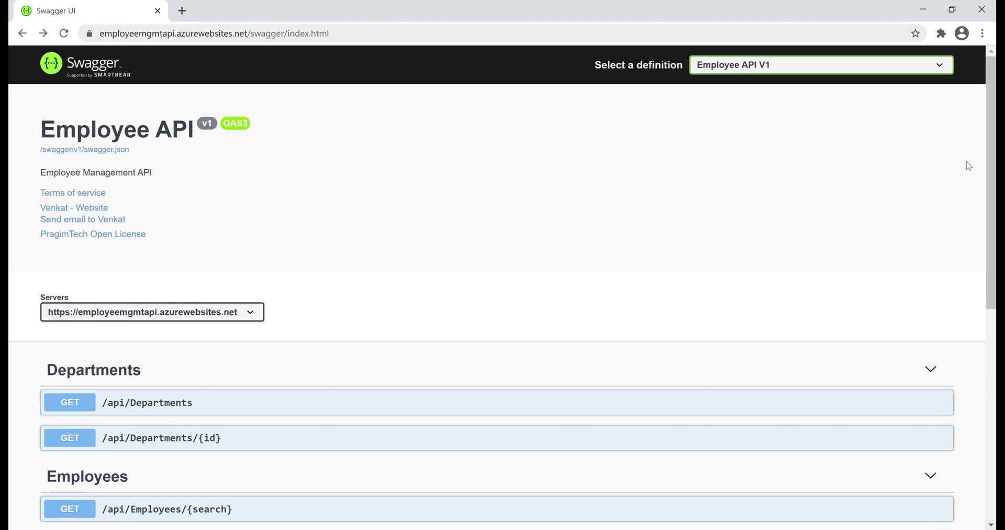
Scroll through the Departments and Employees endpoint list and Schemas in Swagger UI.
scroll(down, 3)
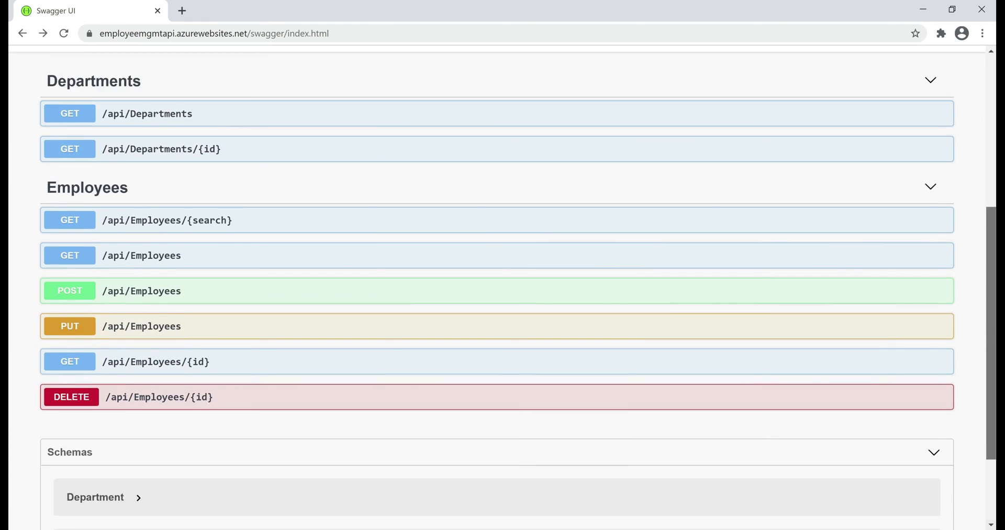
scroll(up, 3)
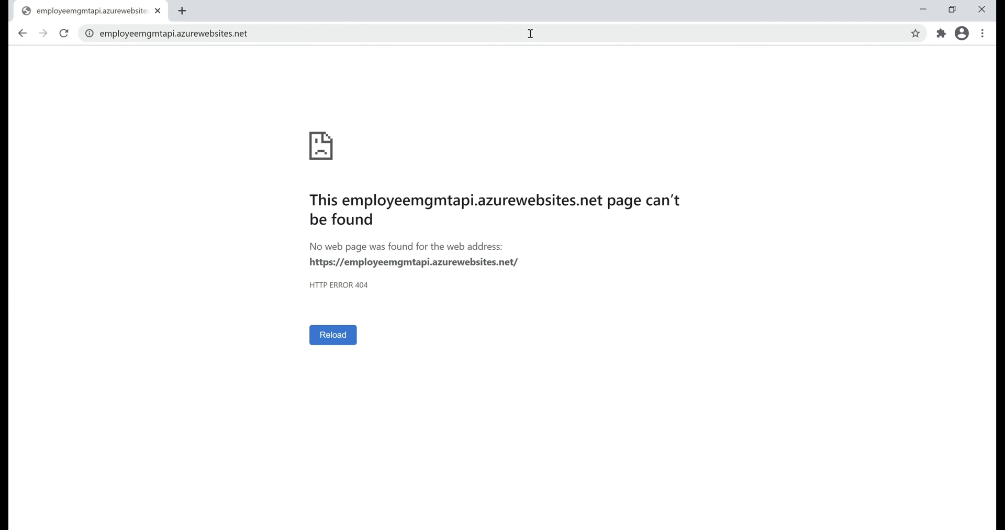
double_click(359, 284)
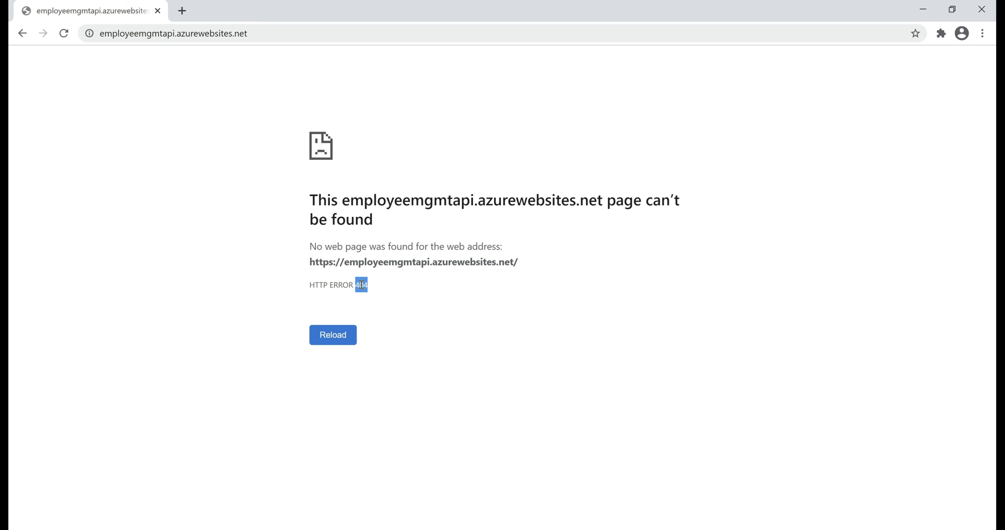
mouse_move(335, 203)
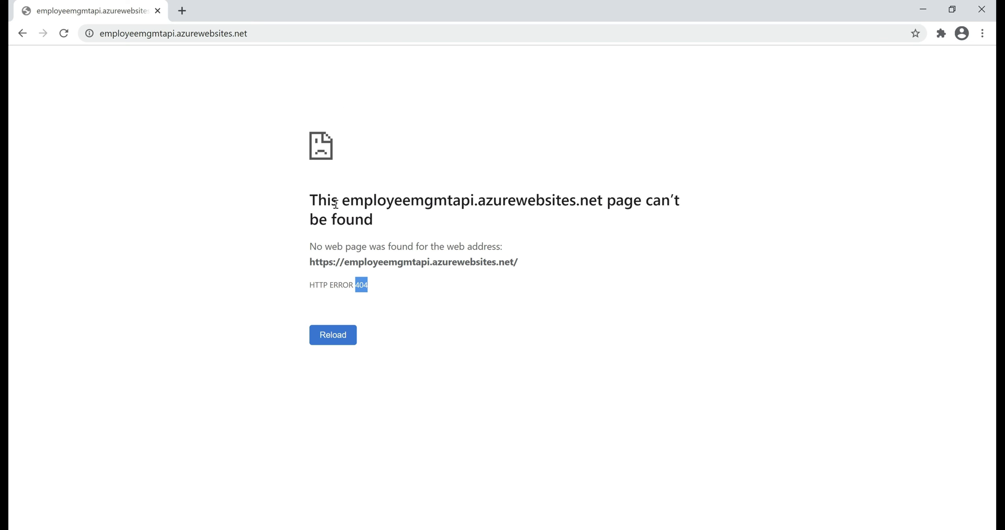
mouse_move(262, 69)
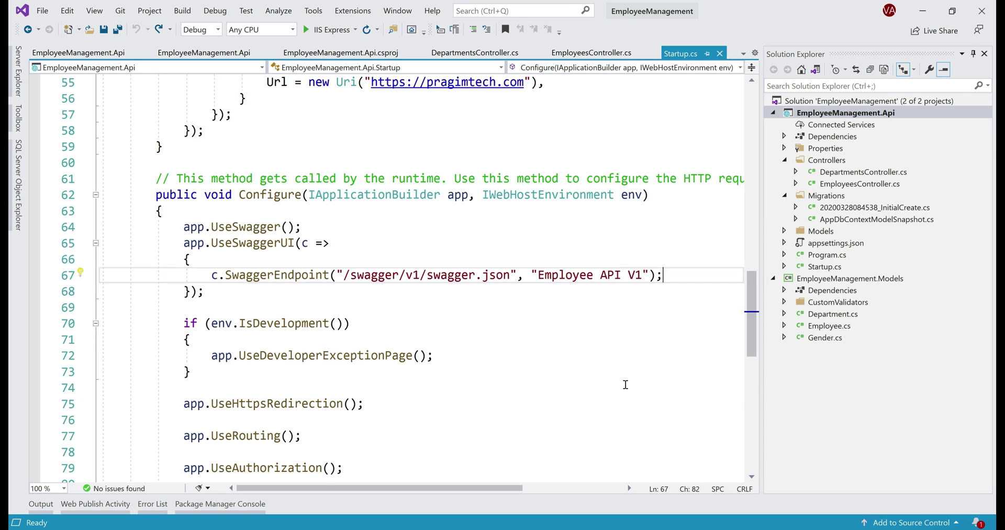
Add c.RoutePrefix = string.Empty; inside UseSwaggerUI in Startup.cs.
text(c.RoutePrefix = string.Empty;)
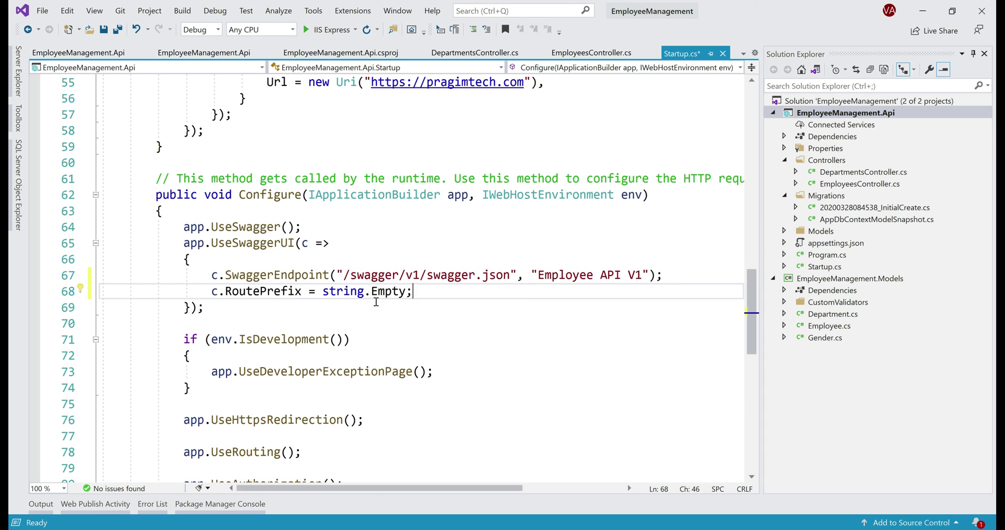
double_click(261, 291)
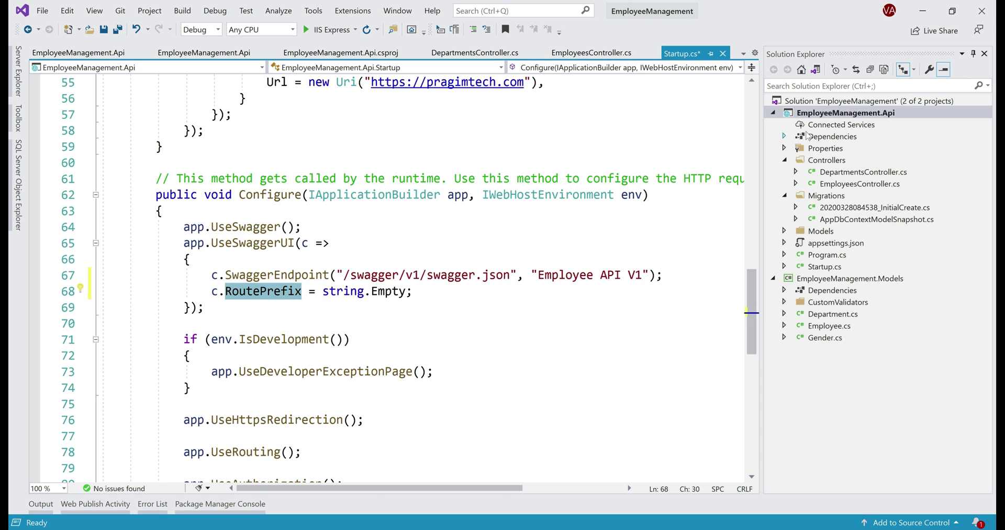
Republish the EmployeeManagement.Api project to the EmployeeMgmtApi Azure site.
right_click(845, 112)
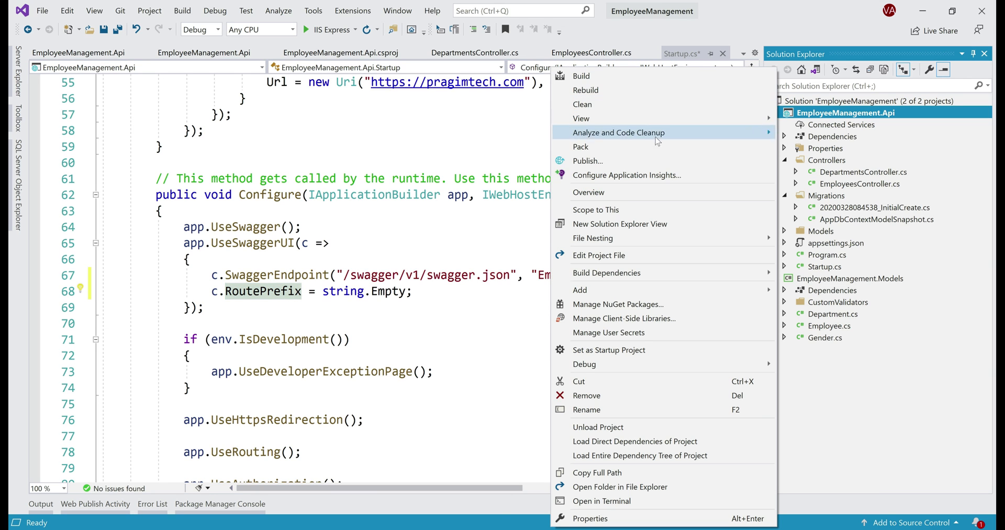
click(586, 160)
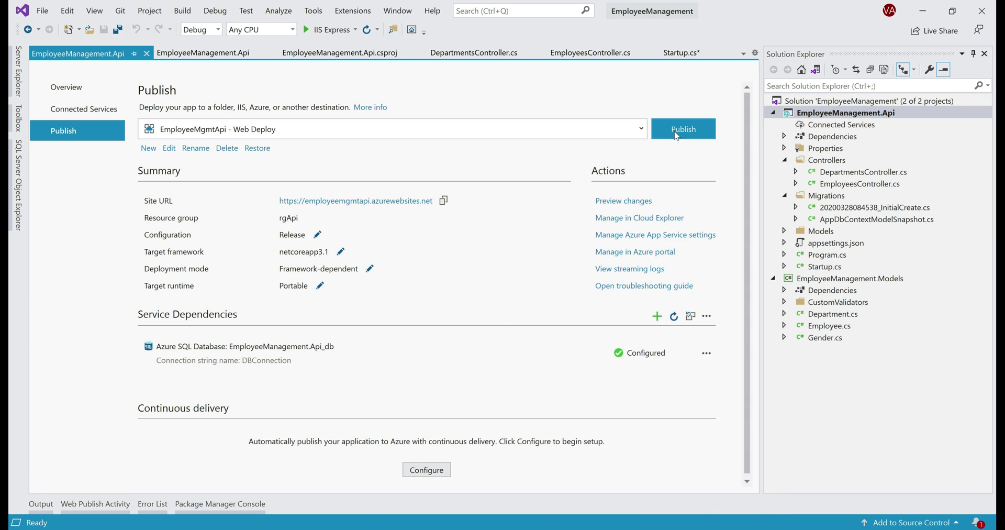
click(683, 129)
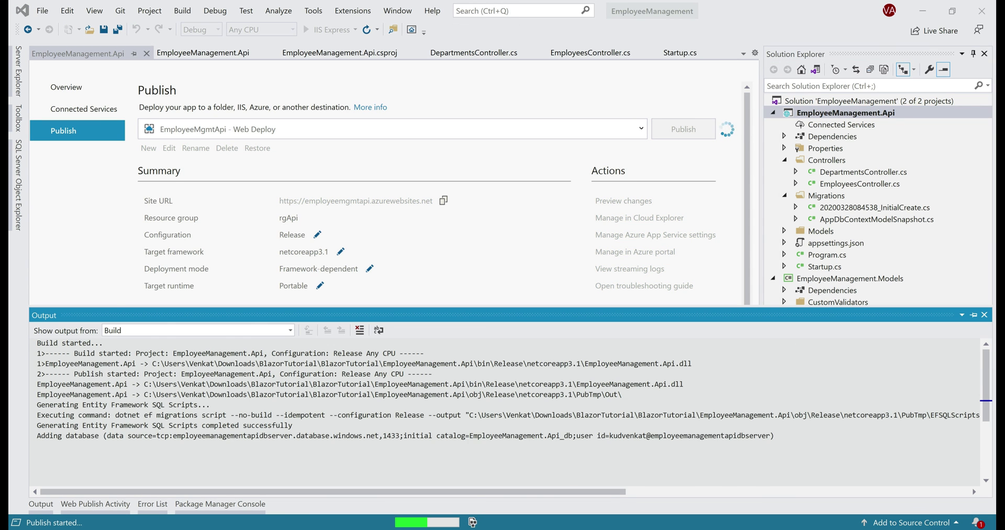